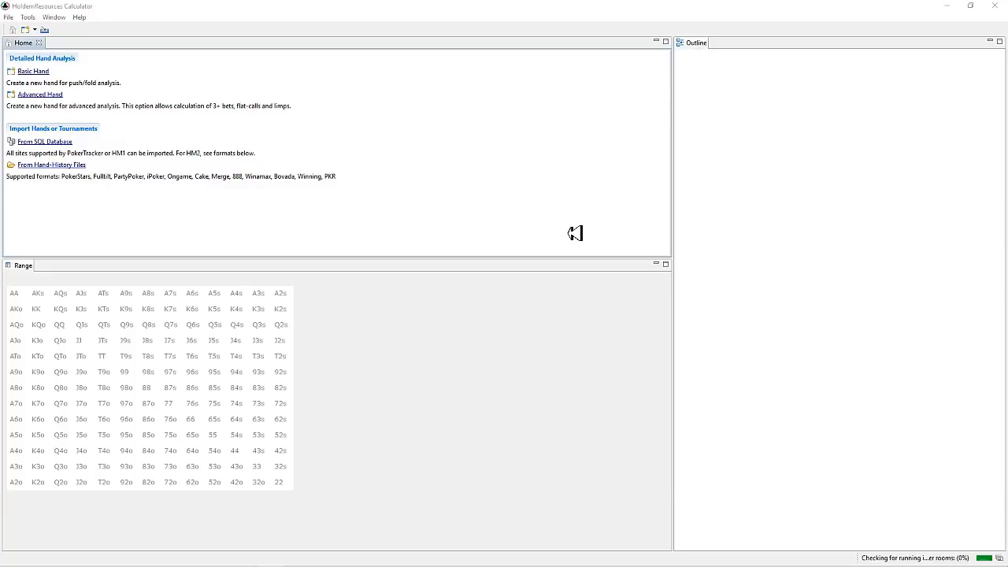
{"action": "mouse_move", "coordinate": [488, 235]}
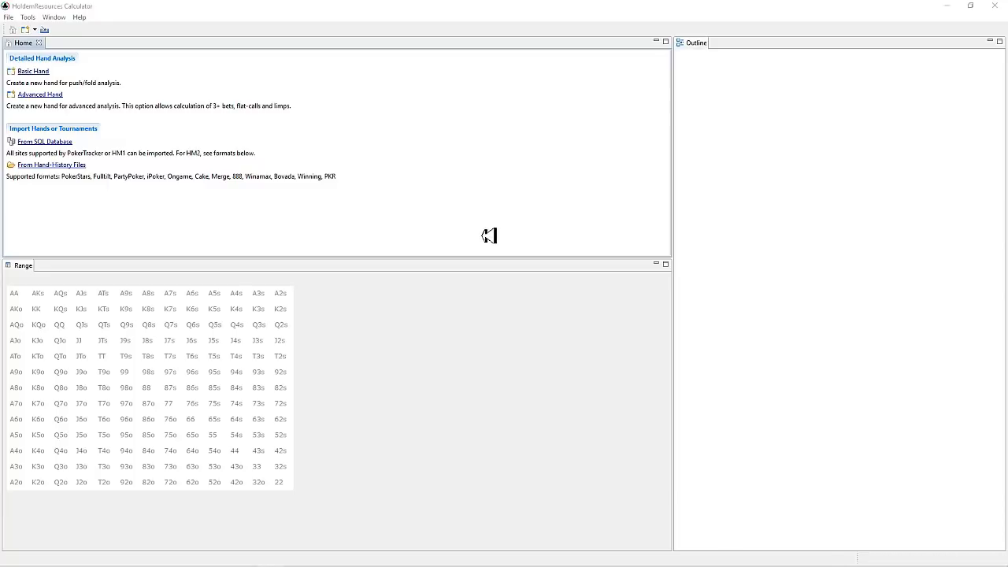
{"action": "mouse_move", "coordinate": [28, 209]}
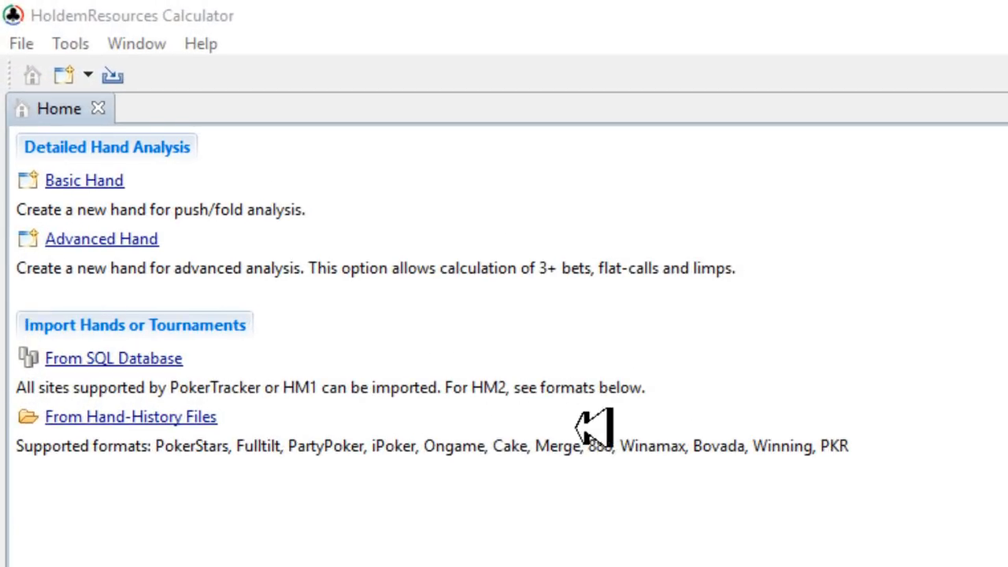
{"action": "mouse_move", "coordinate": [323, 386]}
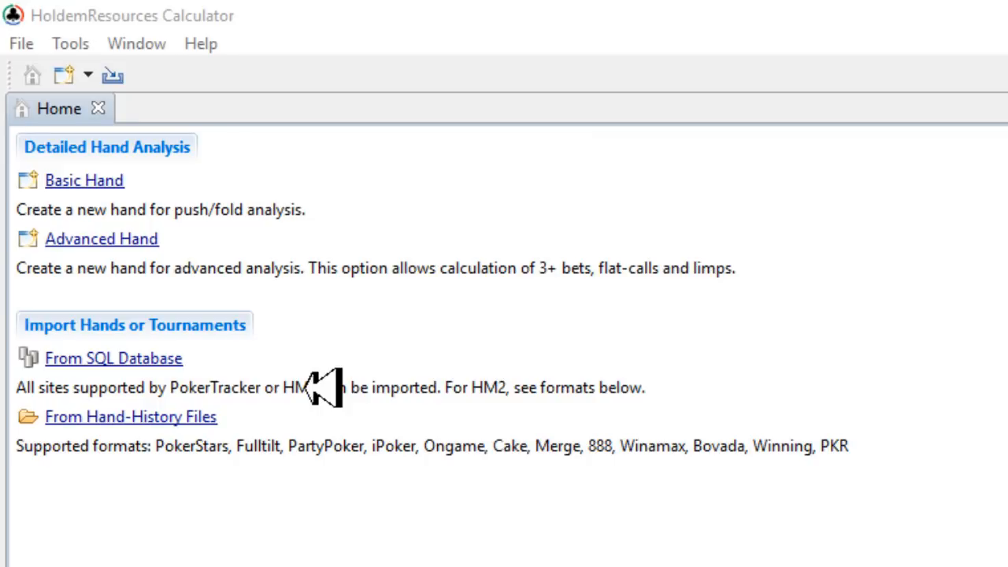
{"action": "mouse_move", "coordinate": [457, 394]}
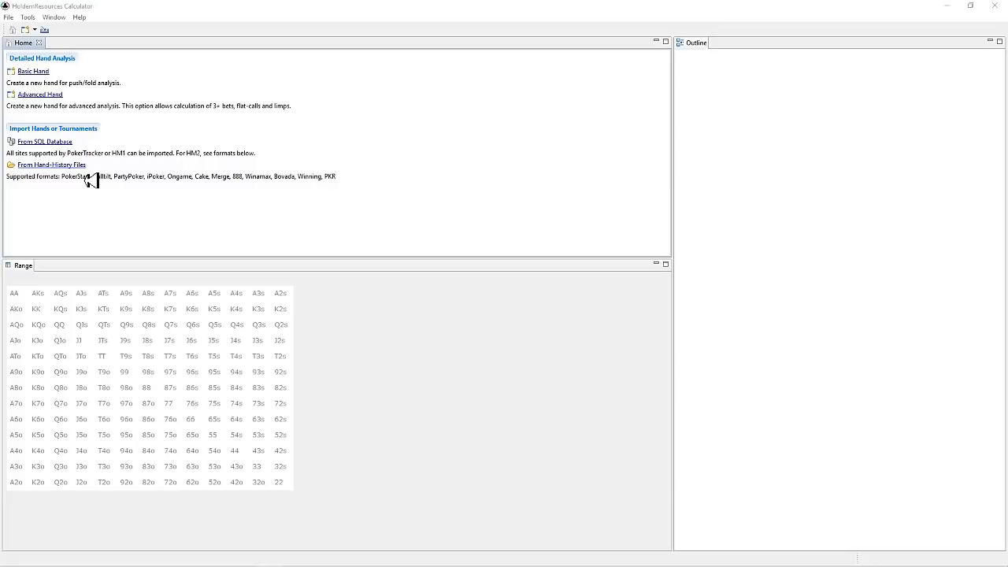
{"action": "left_click", "coordinate": [52, 164]}
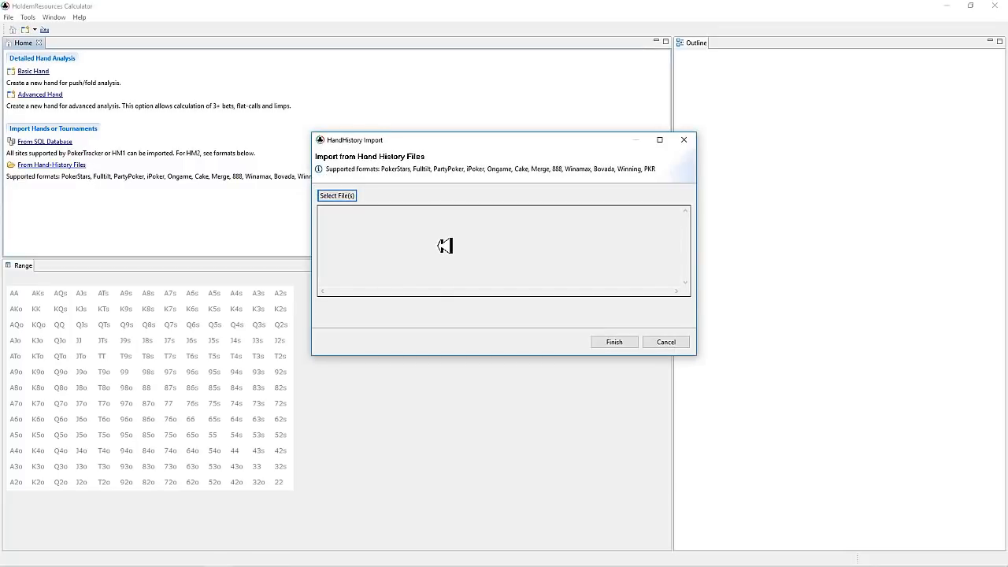
{"action": "left_click", "coordinate": [336, 196]}
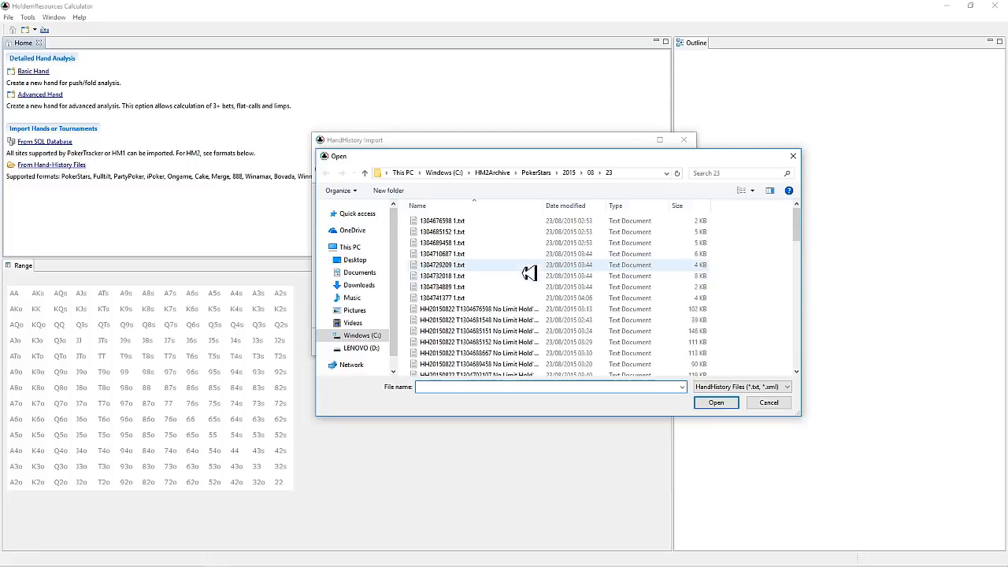
{"action": "left_click", "coordinate": [481, 352]}
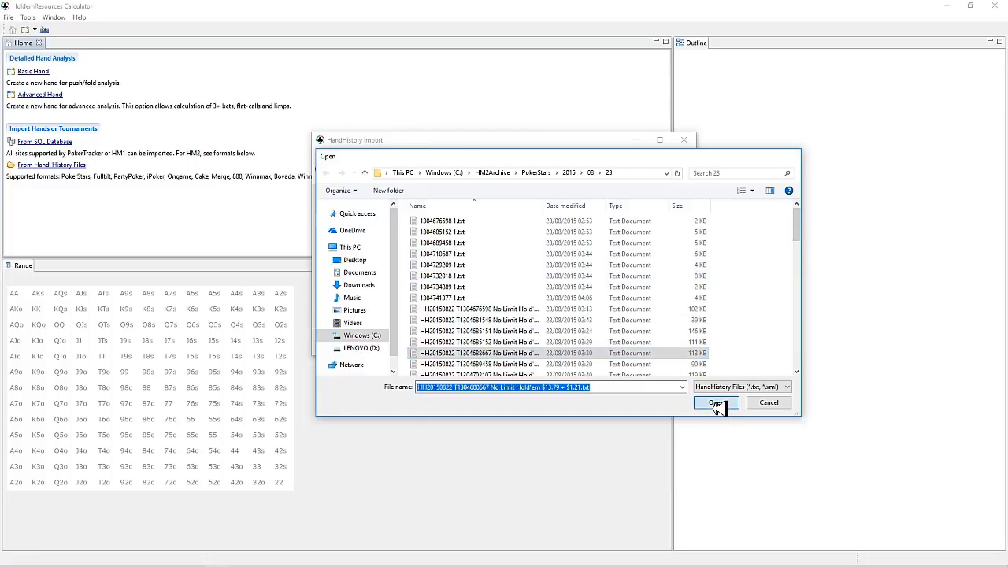
{"action": "left_click", "coordinate": [715, 402]}
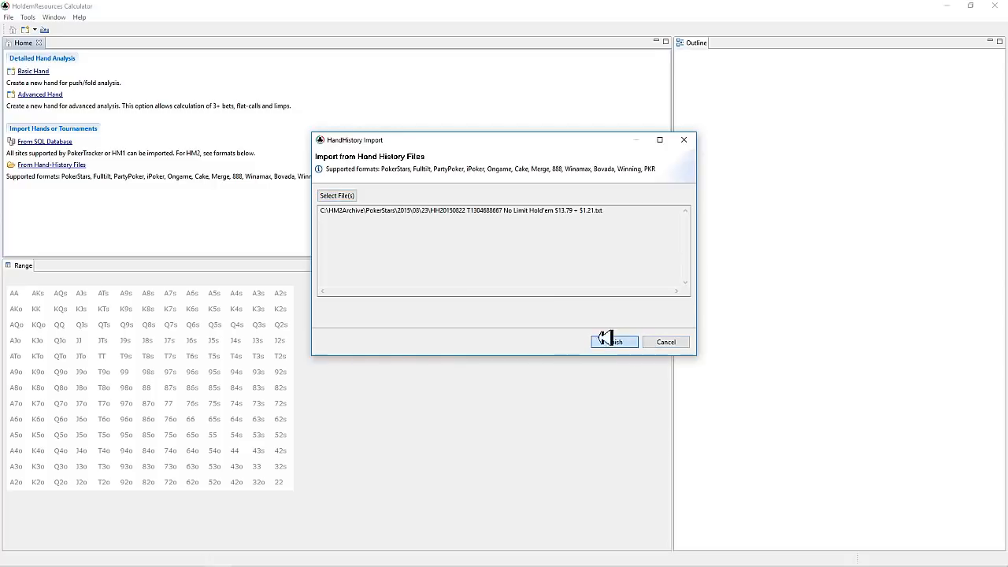
{"action": "left_click", "coordinate": [614, 341]}
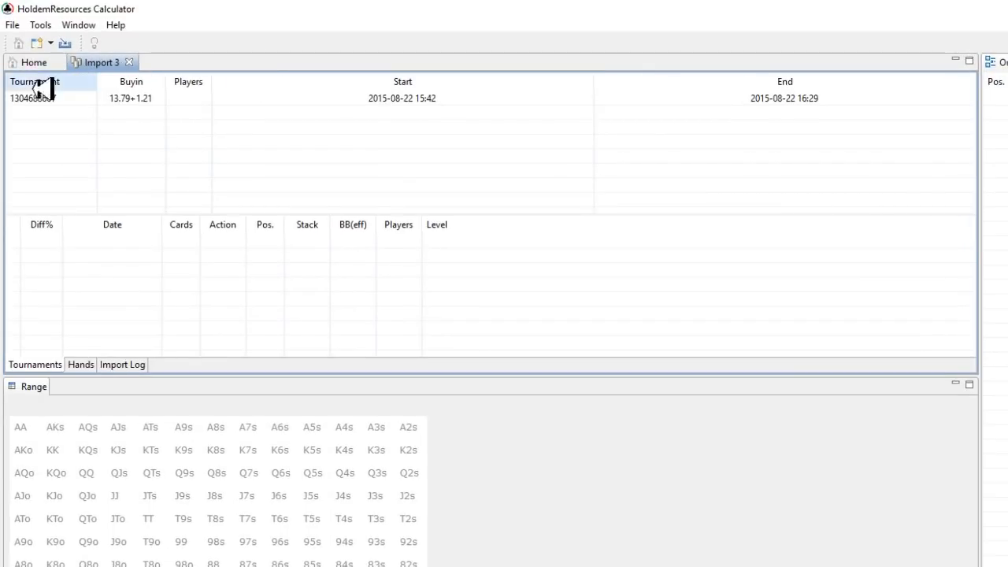
{"action": "left_click", "coordinate": [34, 62]}
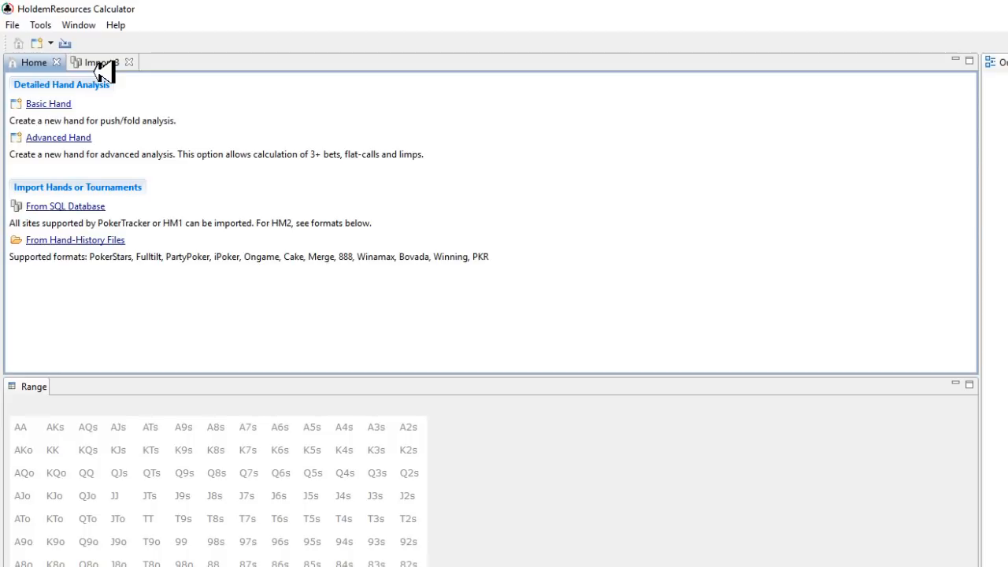
{"action": "left_click", "coordinate": [92, 62]}
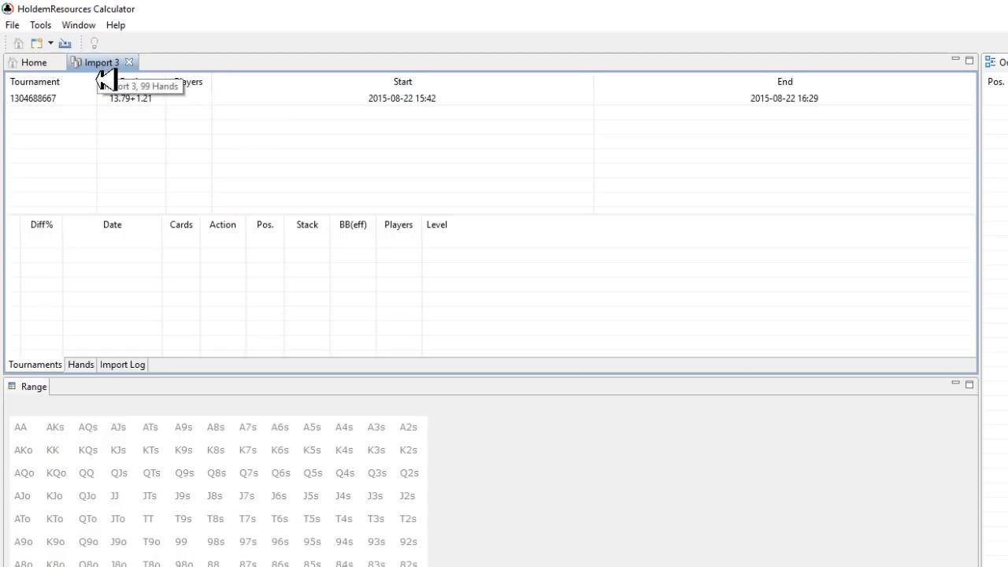
{"action": "mouse_move", "coordinate": [33, 374]}
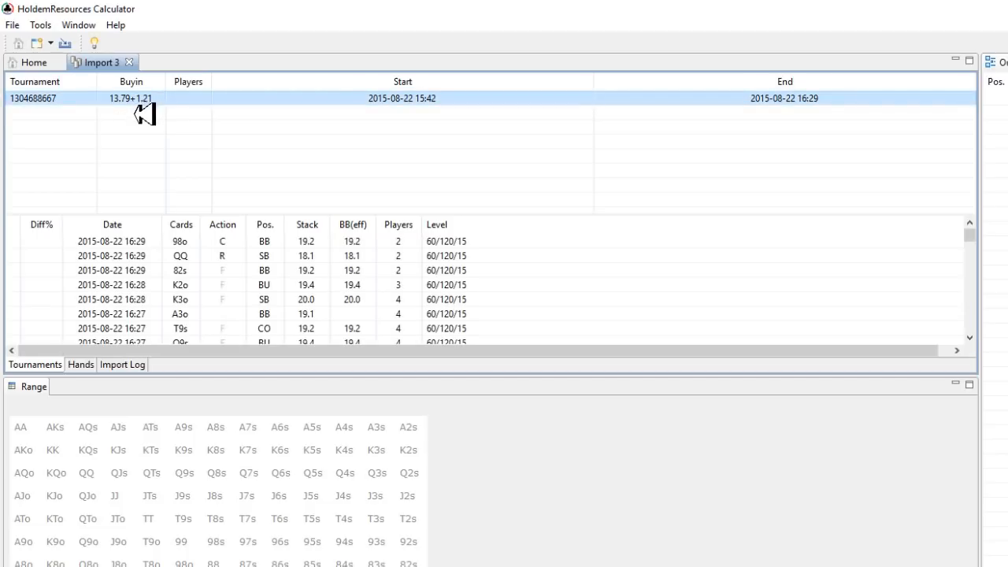
{"action": "mouse_move", "coordinate": [76, 375]}
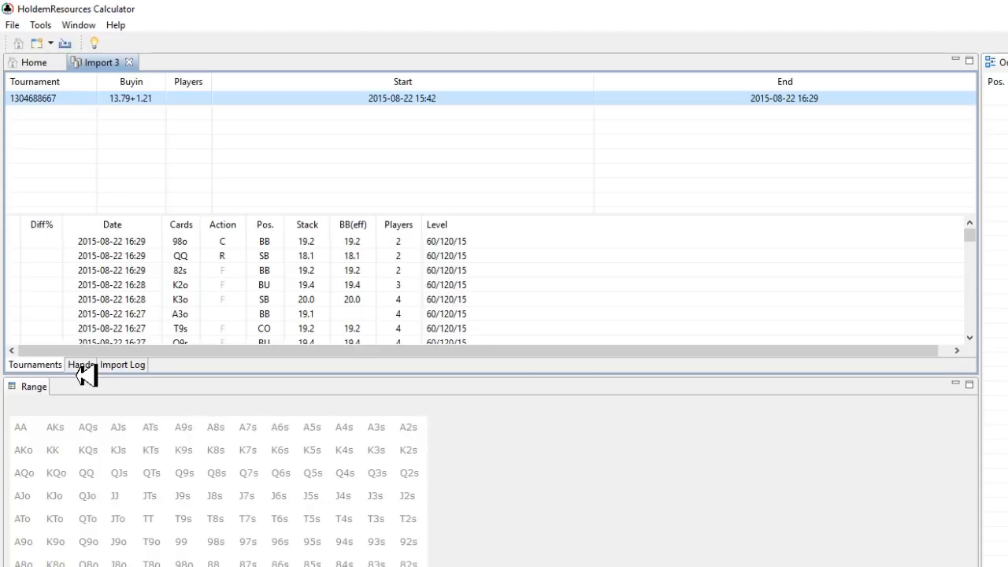
- Sort the 99 imported hands by date, earliest first, after checking the import log
{"action": "left_click", "coordinate": [80, 364]}
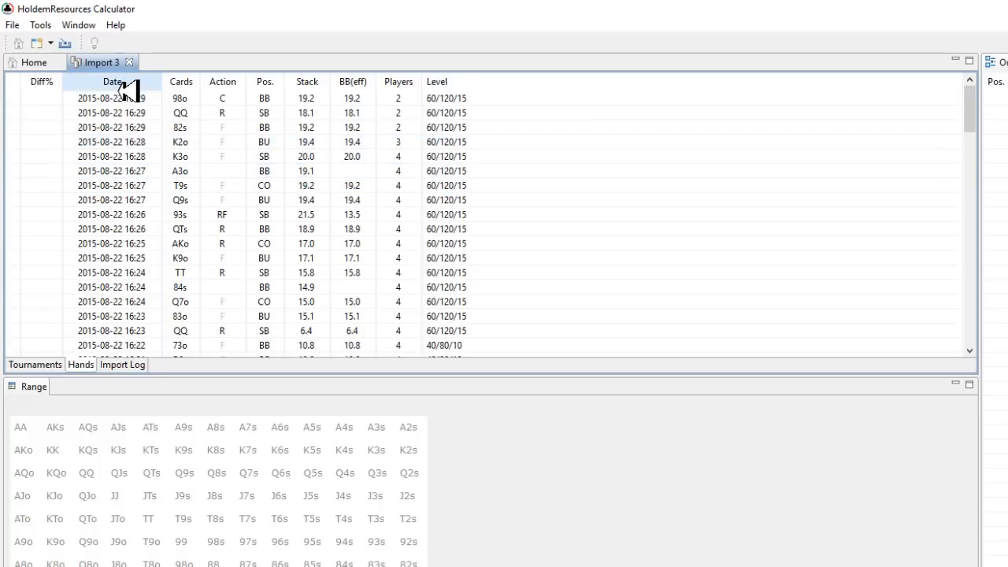
{"action": "left_click", "coordinate": [111, 81]}
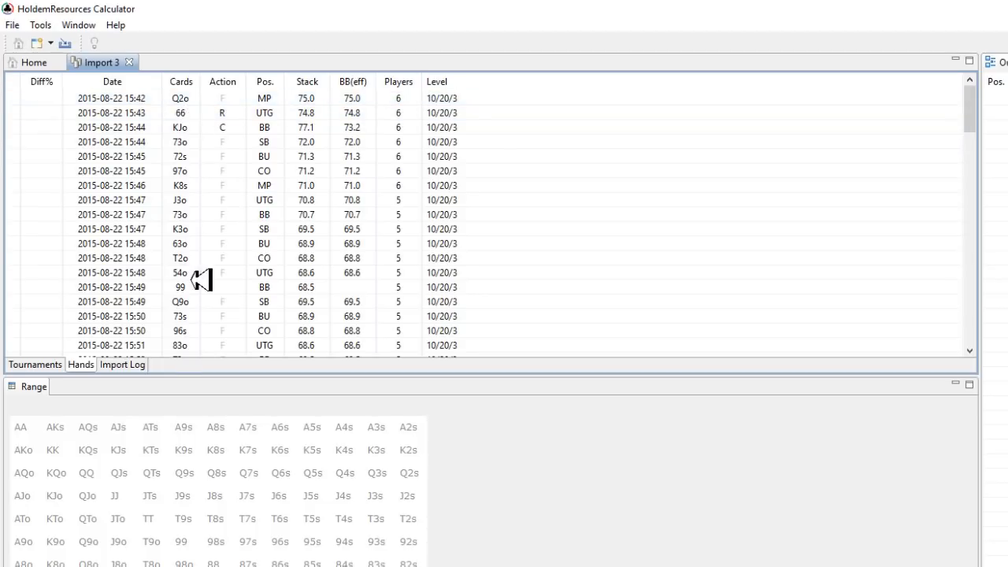
{"action": "left_click", "coordinate": [123, 364]}
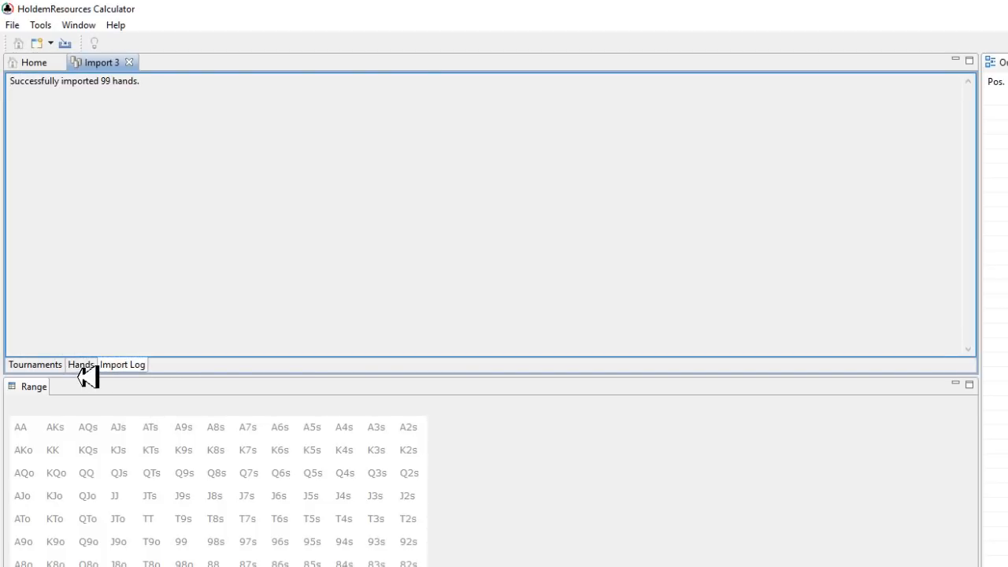
{"action": "left_click", "coordinate": [79, 364]}
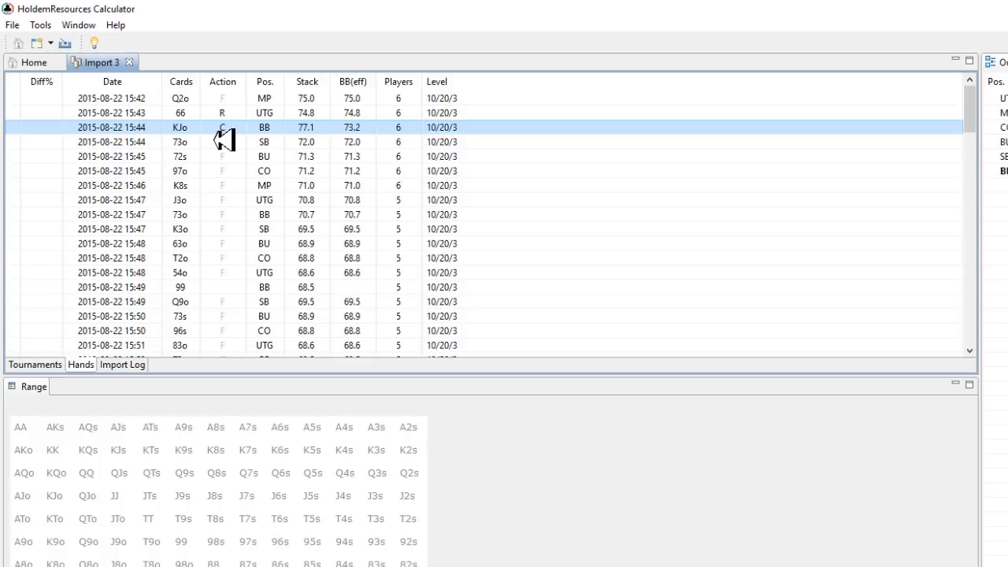
{"action": "mouse_move", "coordinate": [230, 138]}
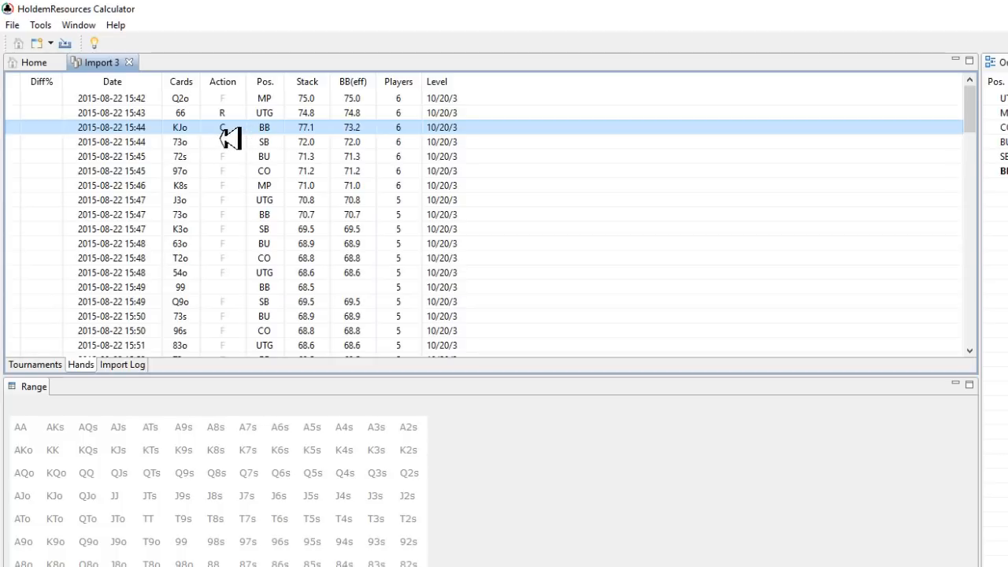
- Bring up the Open Hand actions menu for the 15:44 KJo hand
{"action": "right_click", "coordinate": [228, 127]}
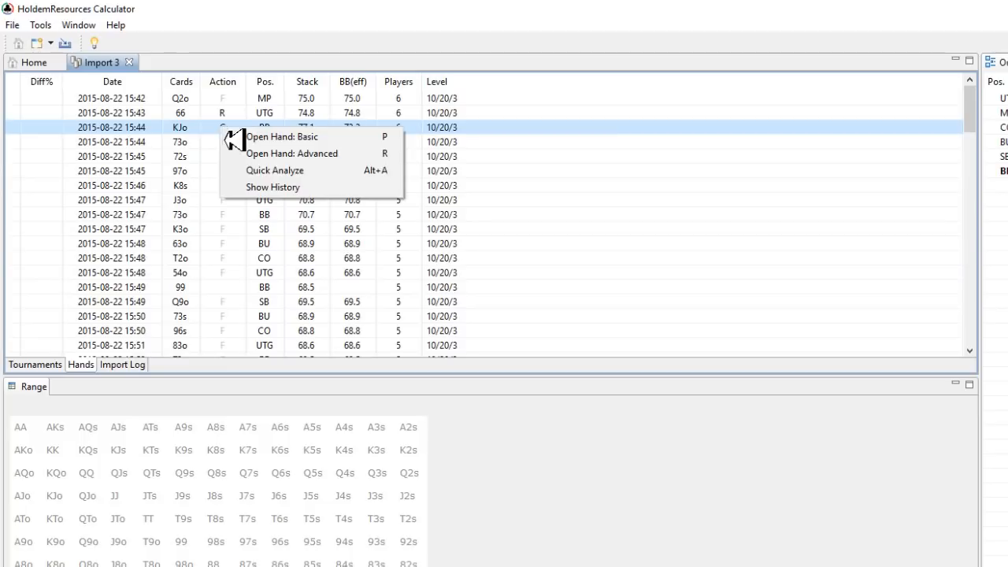
{"action": "mouse_move", "coordinate": [307, 154]}
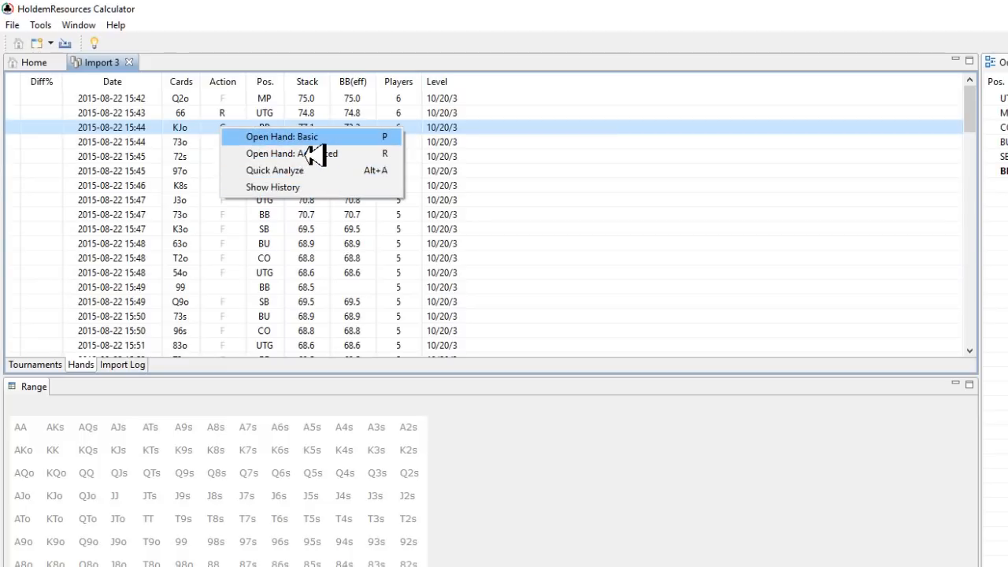
{"action": "mouse_move", "coordinate": [287, 151]}
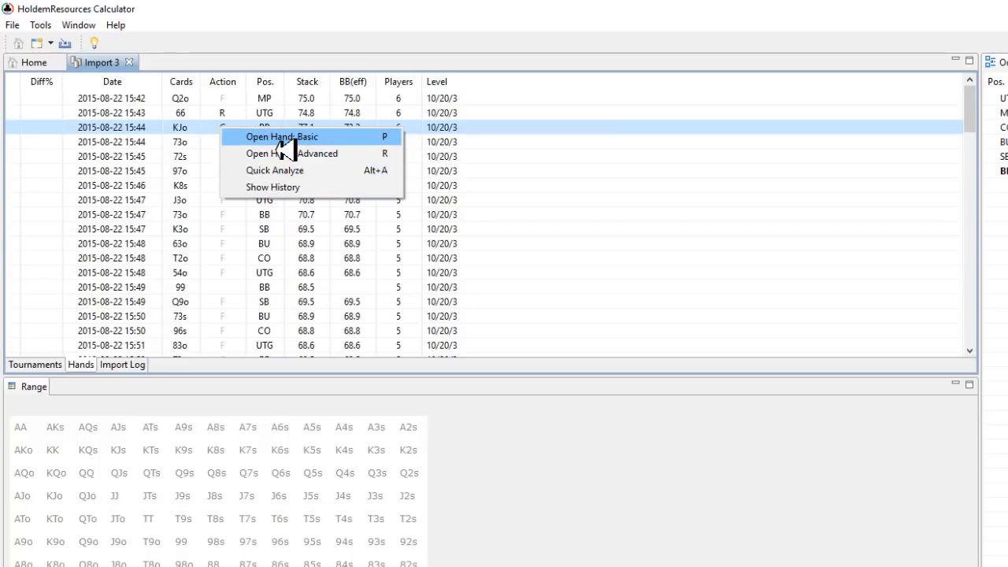
{"action": "mouse_move", "coordinate": [327, 151]}
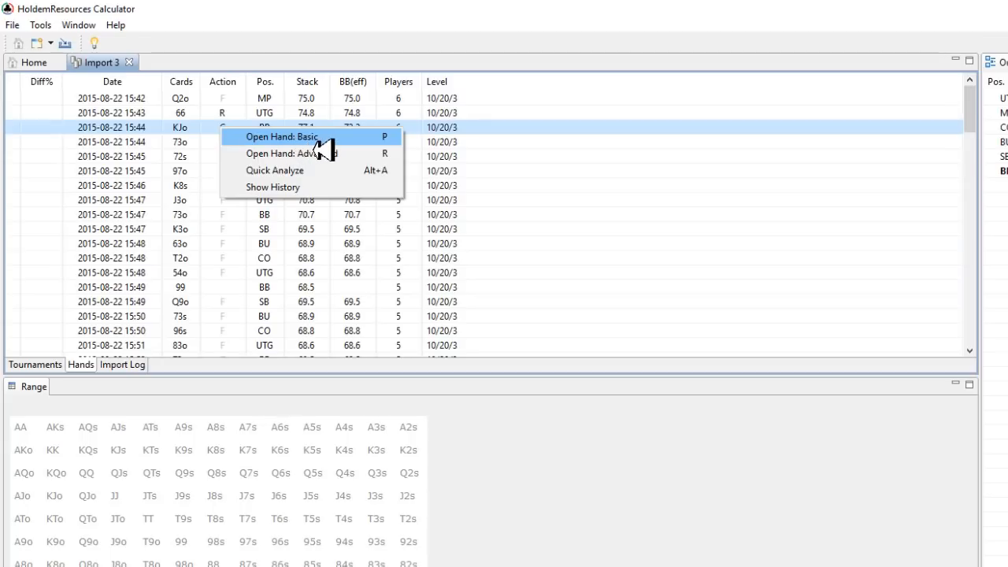
{"action": "mouse_move", "coordinate": [315, 153]}
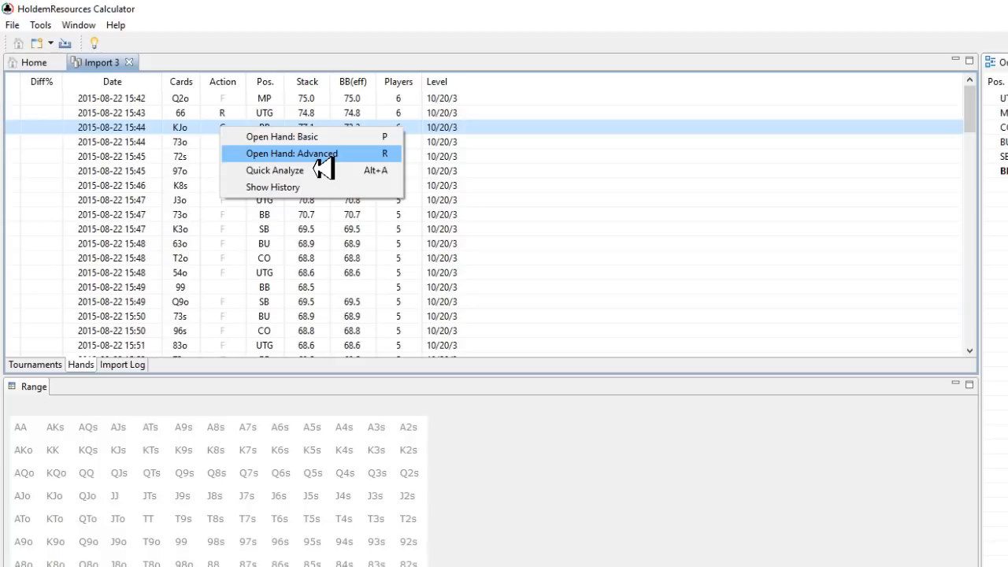
{"action": "mouse_move", "coordinate": [292, 187]}
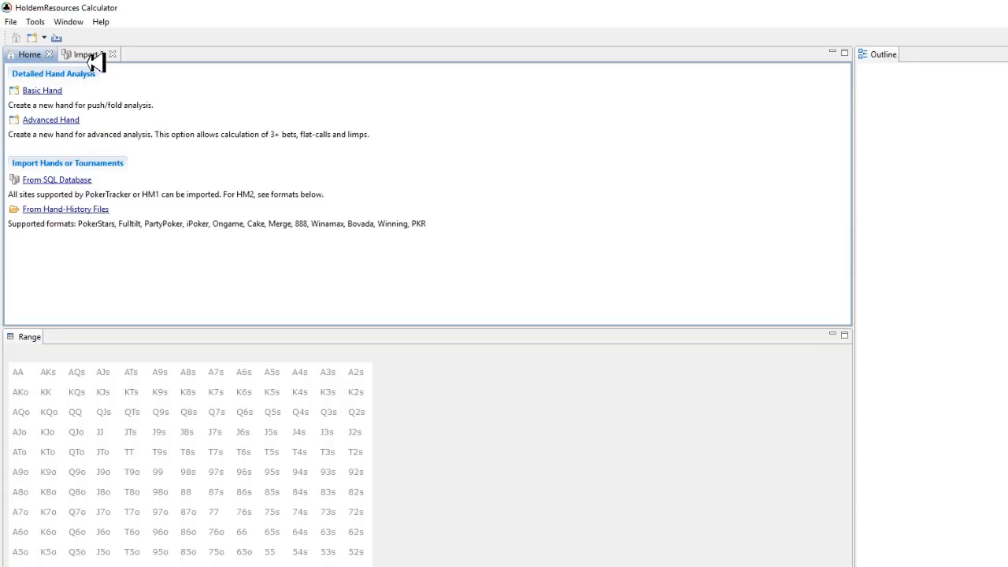
{"action": "left_click", "coordinate": [87, 53]}
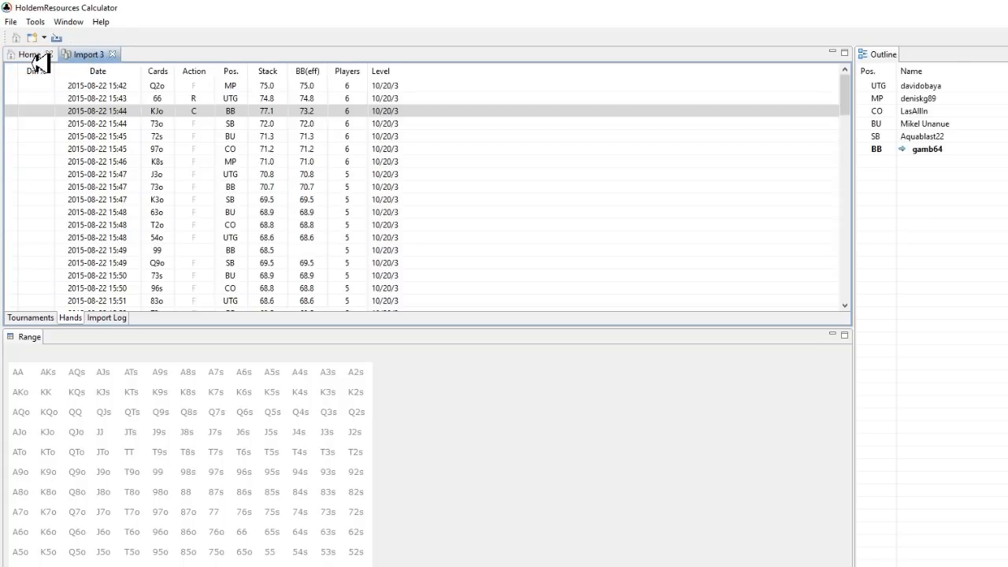
{"action": "left_click", "coordinate": [29, 54]}
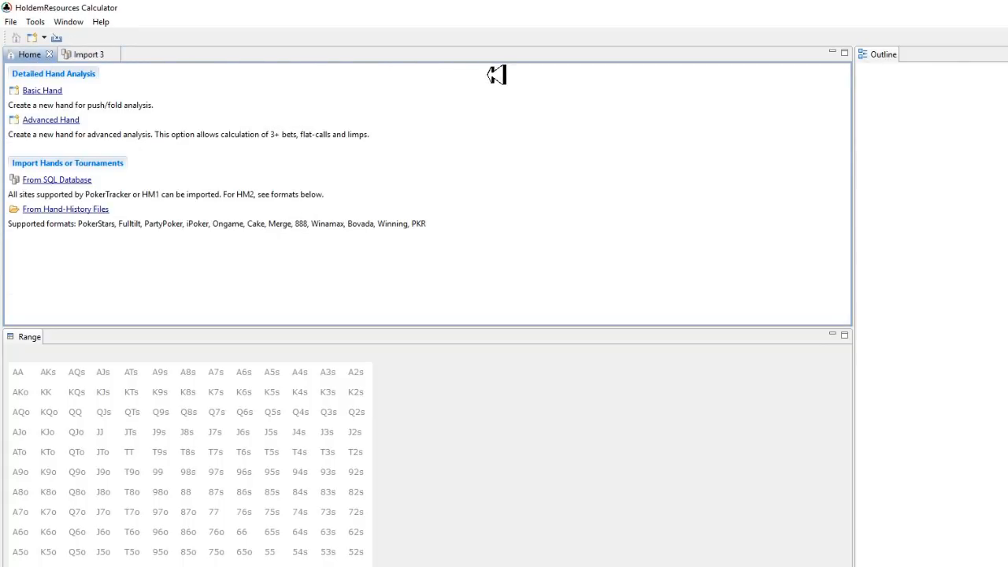
{"action": "mouse_move", "coordinate": [120, 114]}
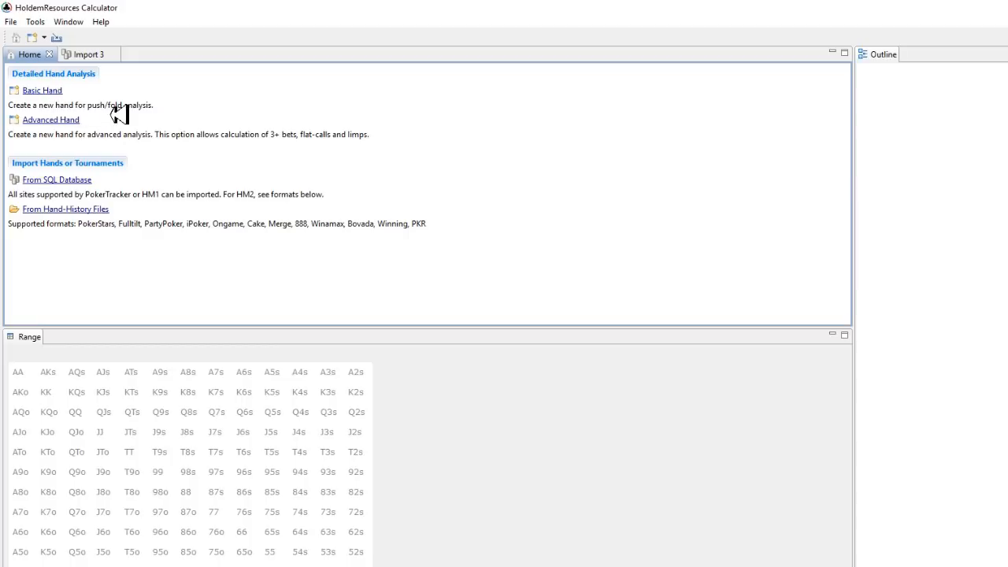
{"action": "mouse_move", "coordinate": [59, 100]}
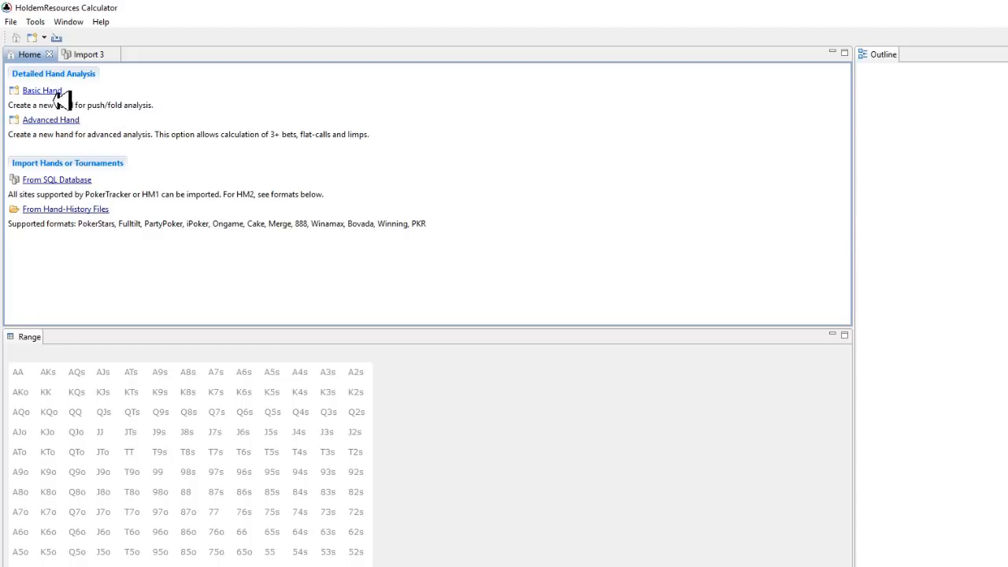
{"action": "mouse_move", "coordinate": [176, 138]}
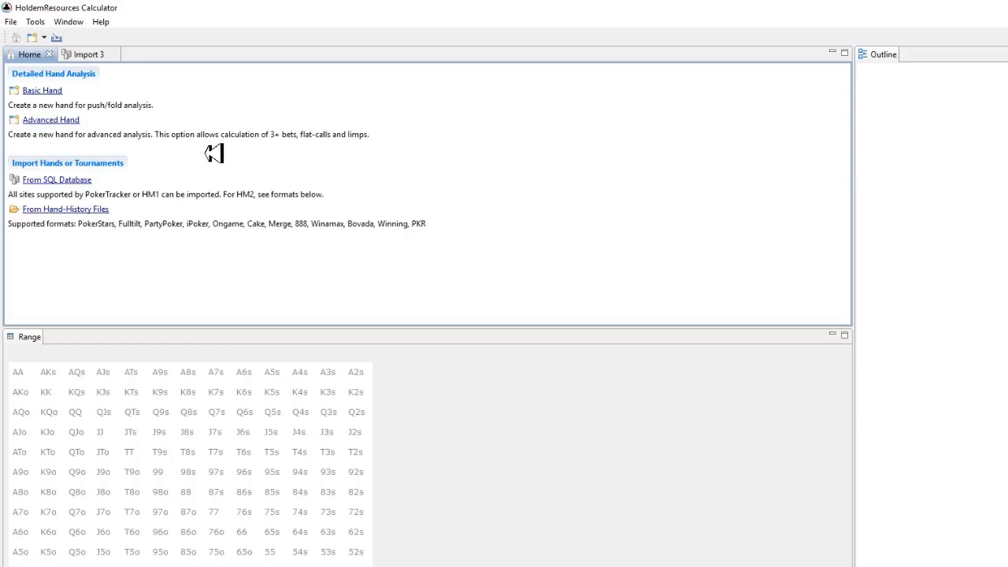
{"action": "mouse_move", "coordinate": [177, 144]}
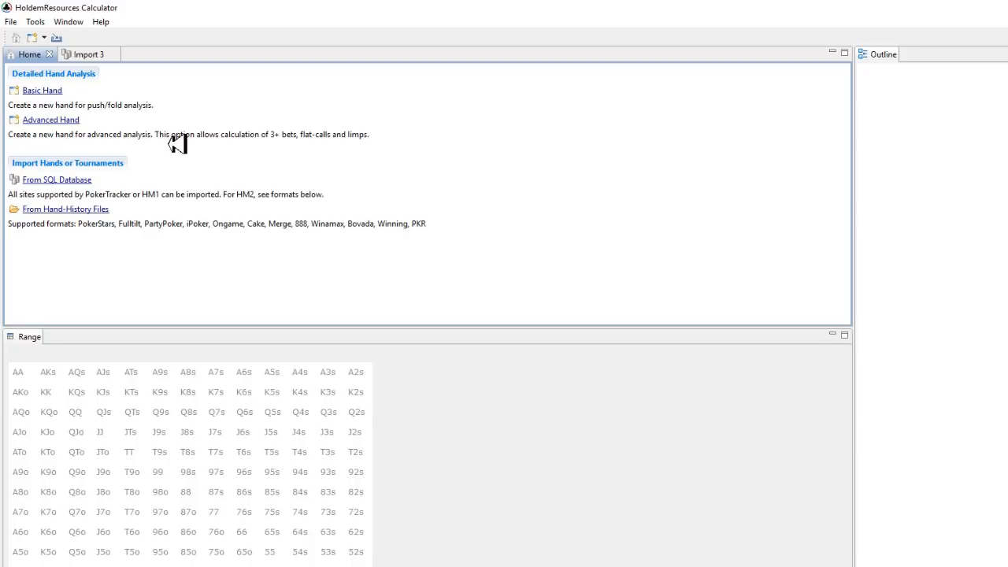
{"action": "mouse_move", "coordinate": [171, 146]}
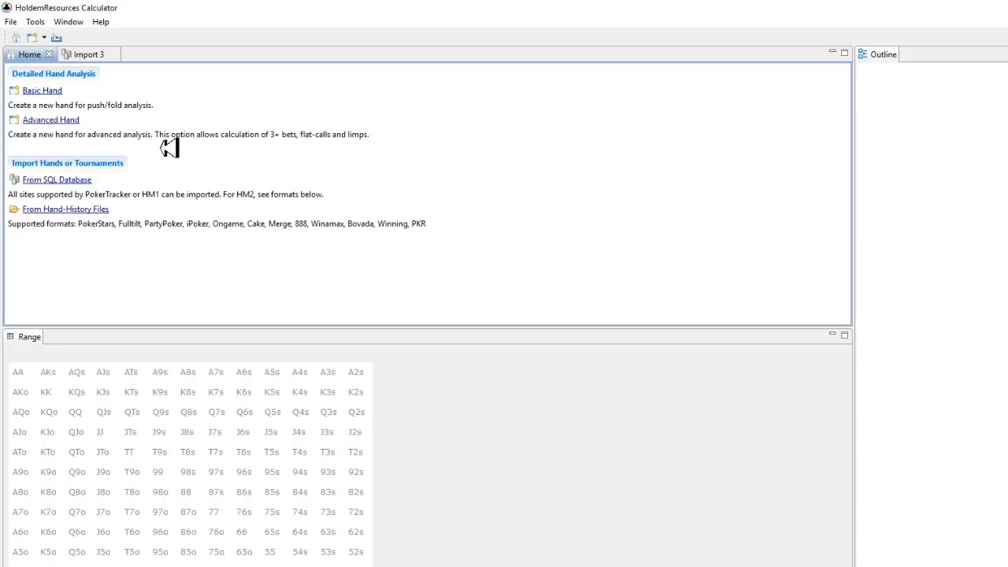
{"action": "mouse_move", "coordinate": [59, 102]}
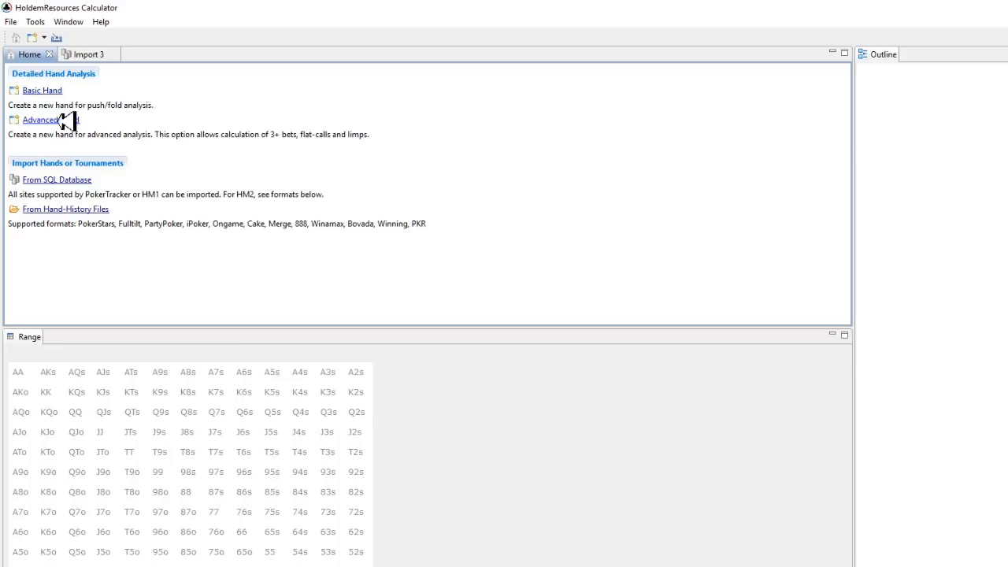
- Create a Basic Hand filled from the clipboard with nine stacks, 400/200 blinds and 40 ante
{"action": "left_click", "coordinate": [42, 90]}
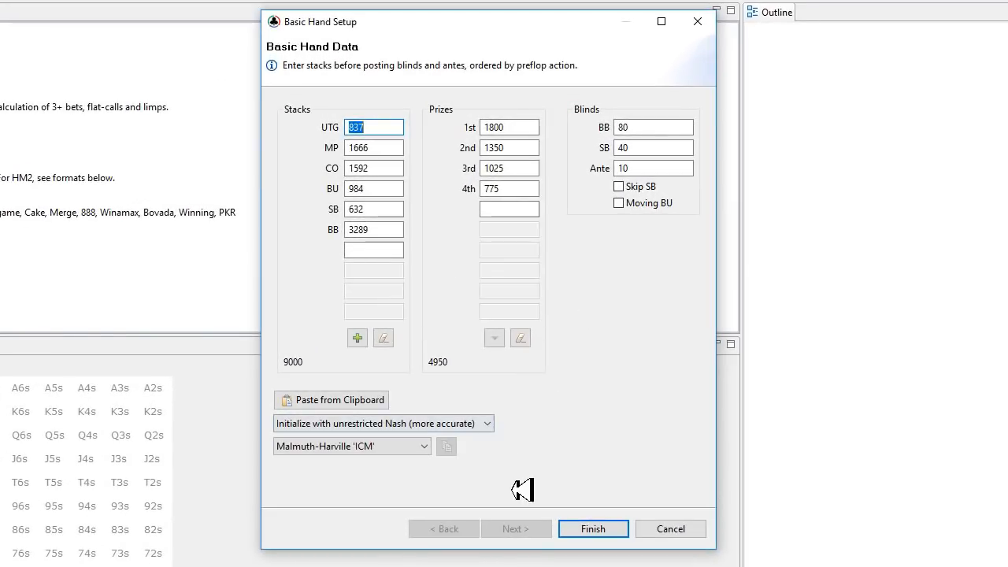
{"action": "left_click", "coordinate": [339, 399]}
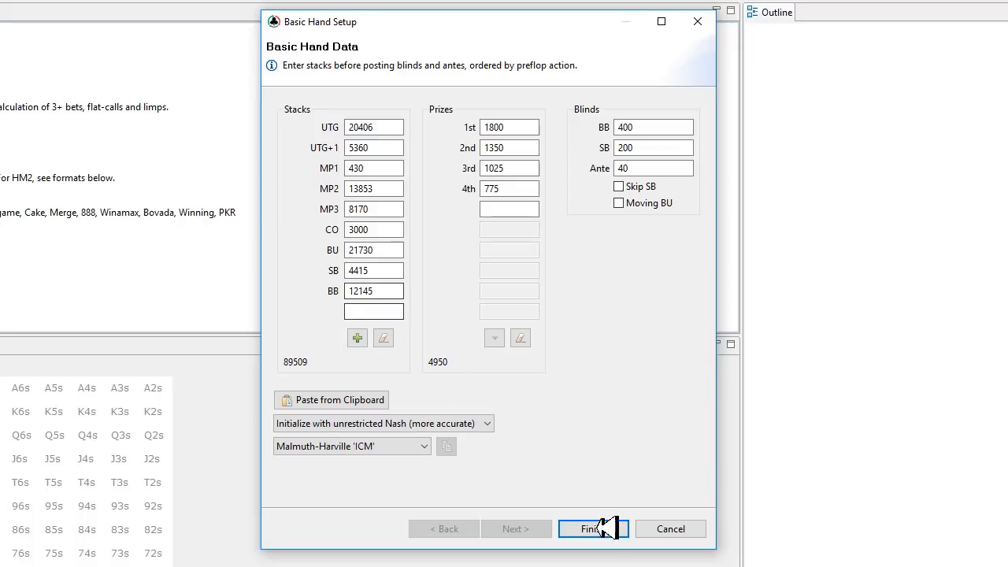
- Calculate the nine-player push/fold hand from the setup
{"action": "left_click", "coordinate": [592, 528]}
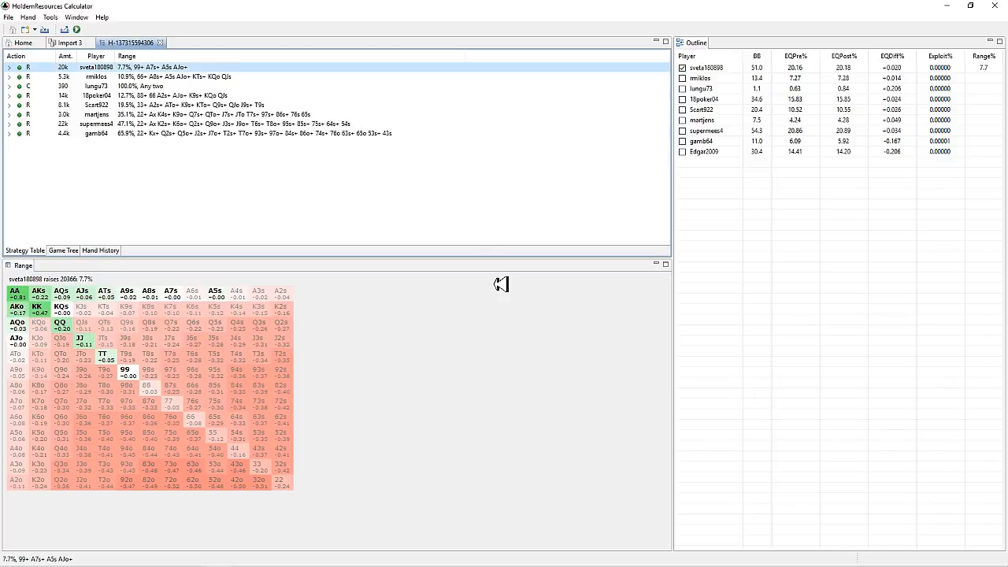
{"action": "mouse_move", "coordinate": [480, 257]}
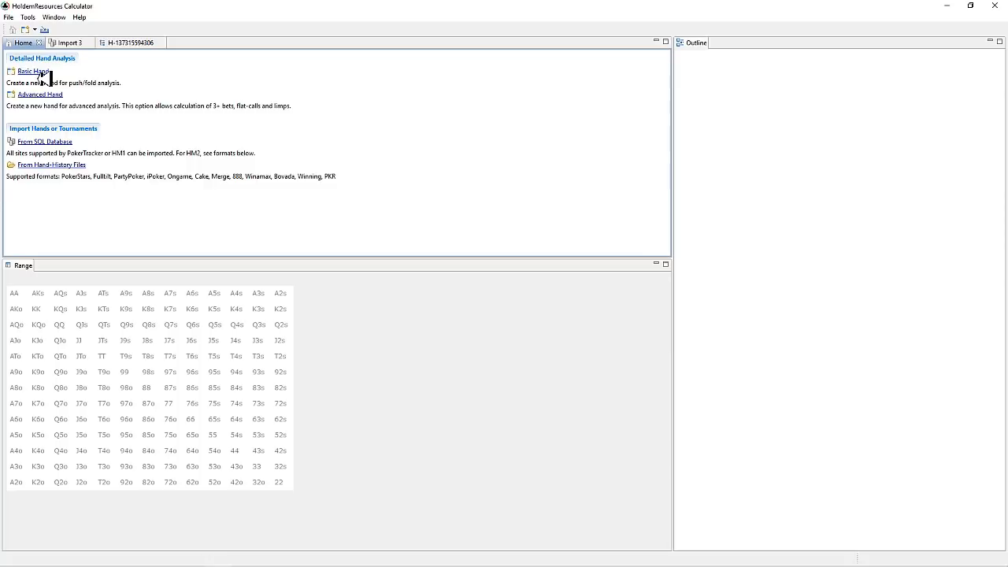
{"action": "left_click", "coordinate": [34, 70]}
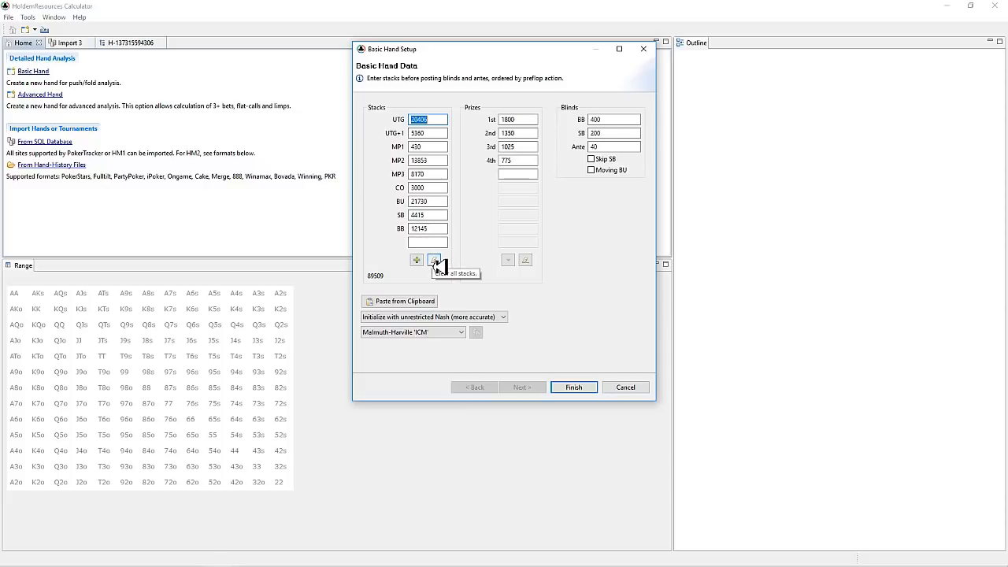
{"action": "left_click", "coordinate": [437, 260]}
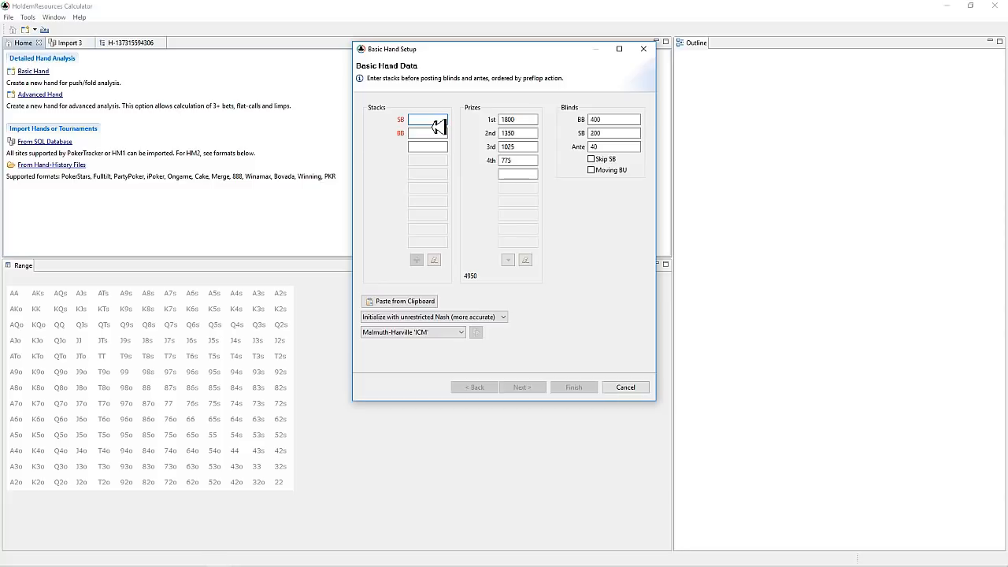
{"action": "type", "text": "55"}
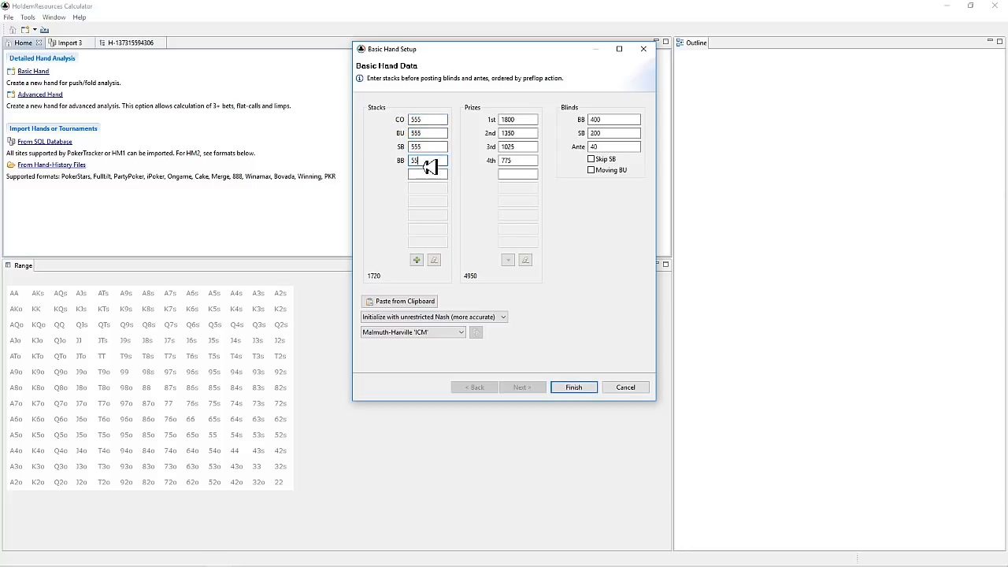
{"action": "left_click", "coordinate": [416, 259]}
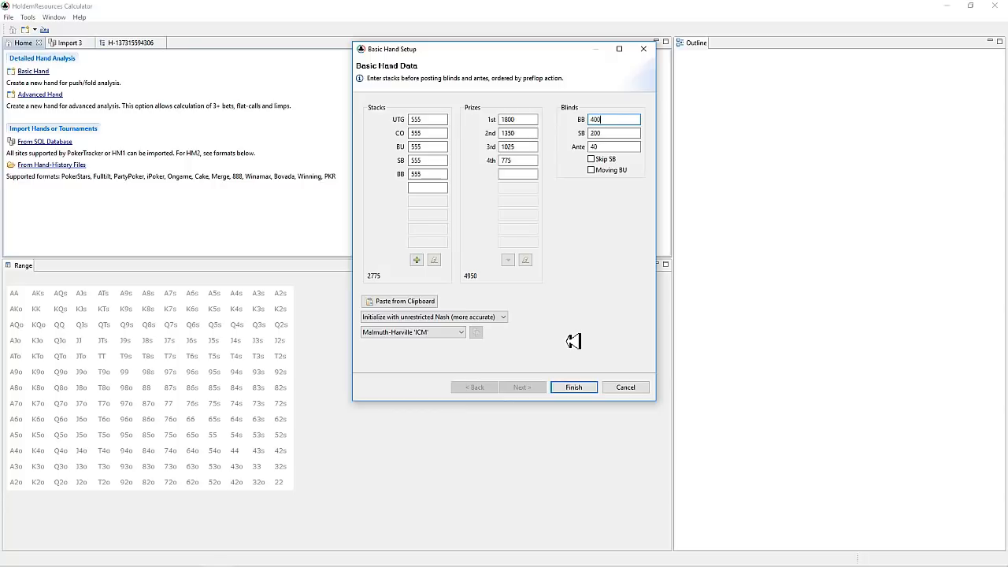
{"action": "left_click", "coordinate": [573, 387]}
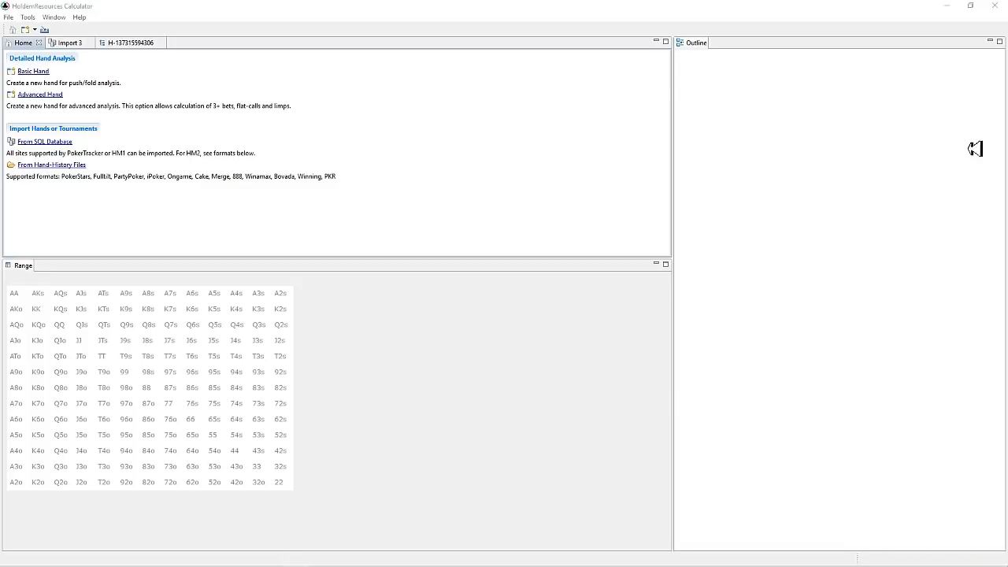
{"action": "mouse_move", "coordinate": [137, 68]}
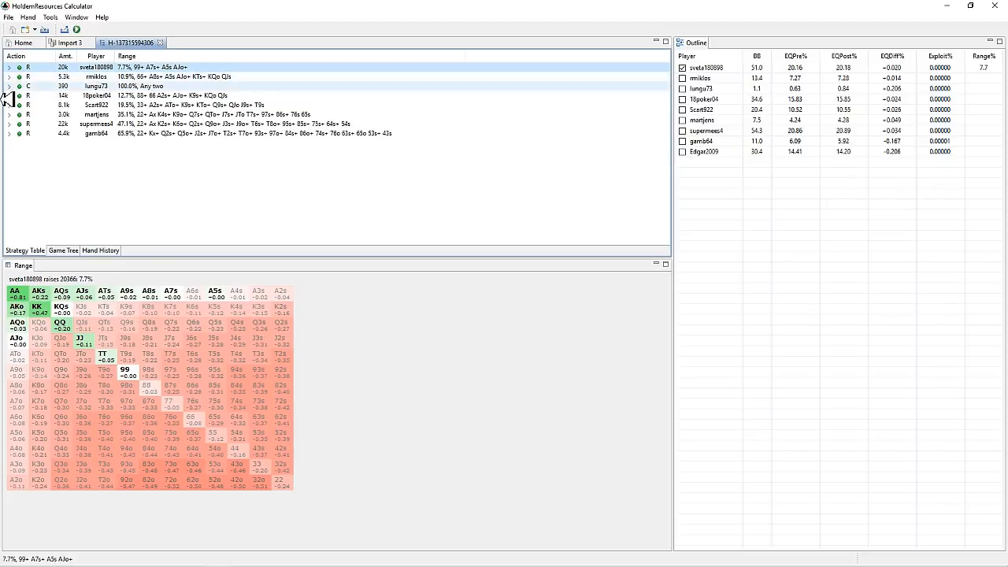
{"action": "left_click", "coordinate": [9, 76]}
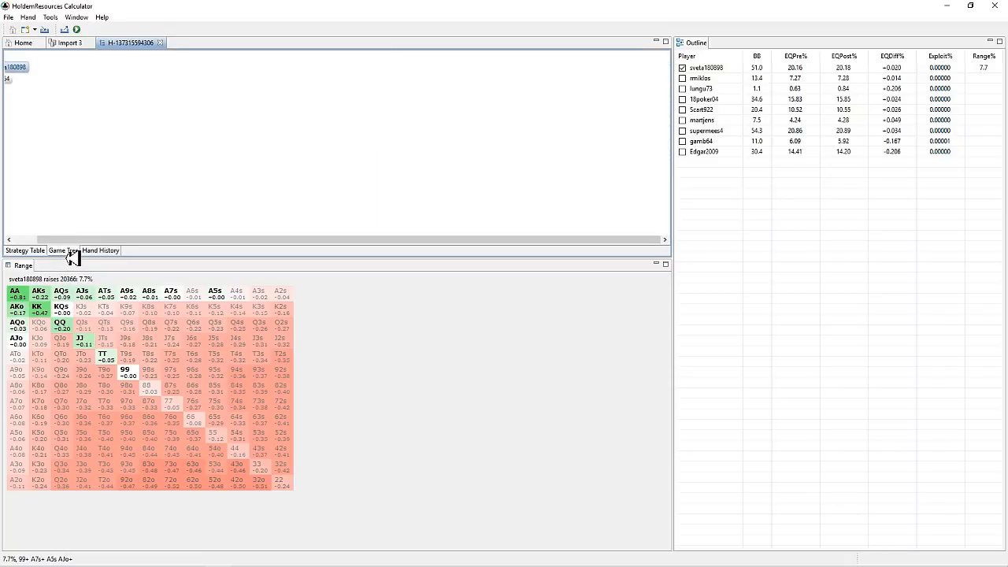
{"action": "left_click", "coordinate": [58, 250]}
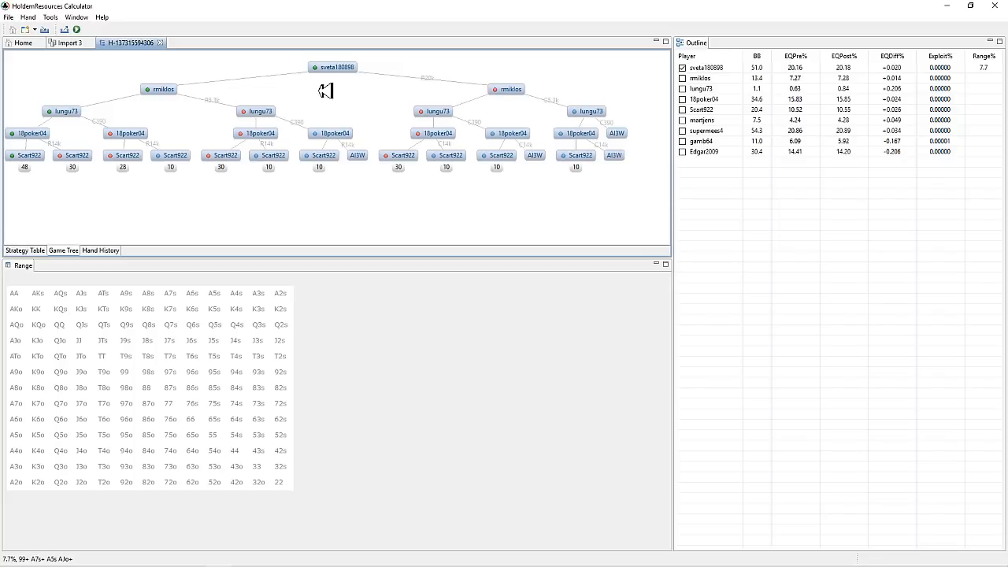
{"action": "mouse_move", "coordinate": [238, 180]}
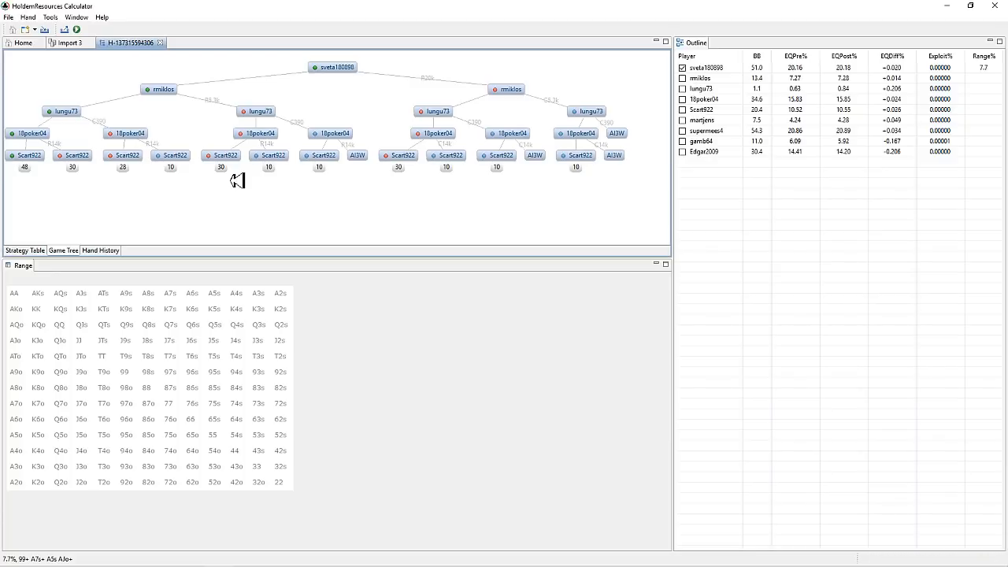
{"action": "mouse_move", "coordinate": [361, 371]}
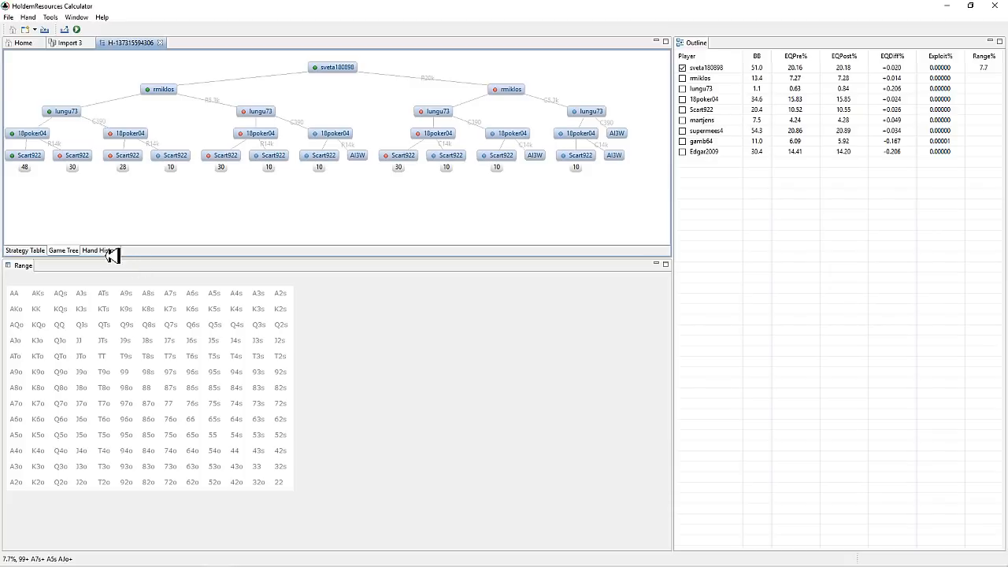
{"action": "left_click", "coordinate": [98, 251]}
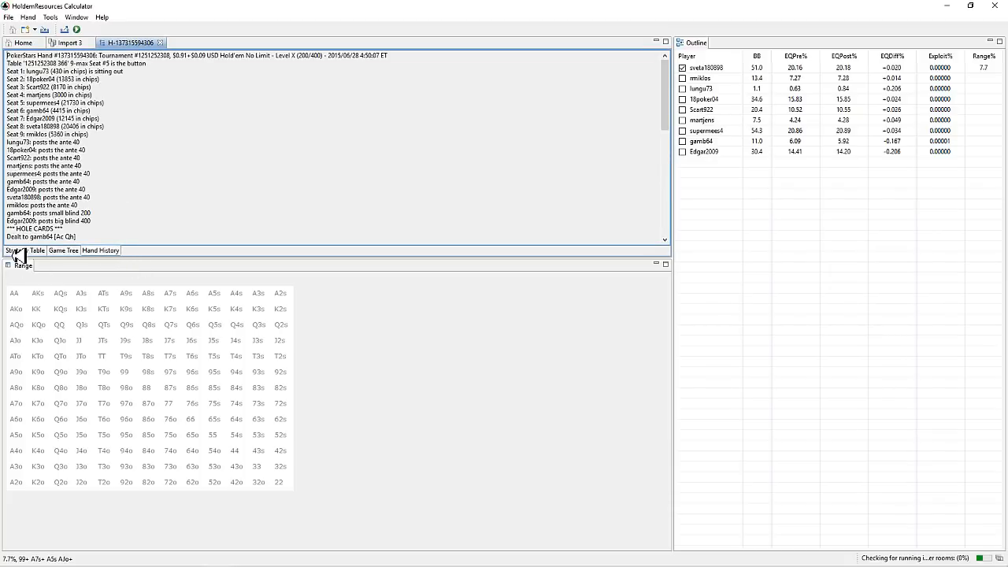
{"action": "left_click", "coordinate": [13, 250]}
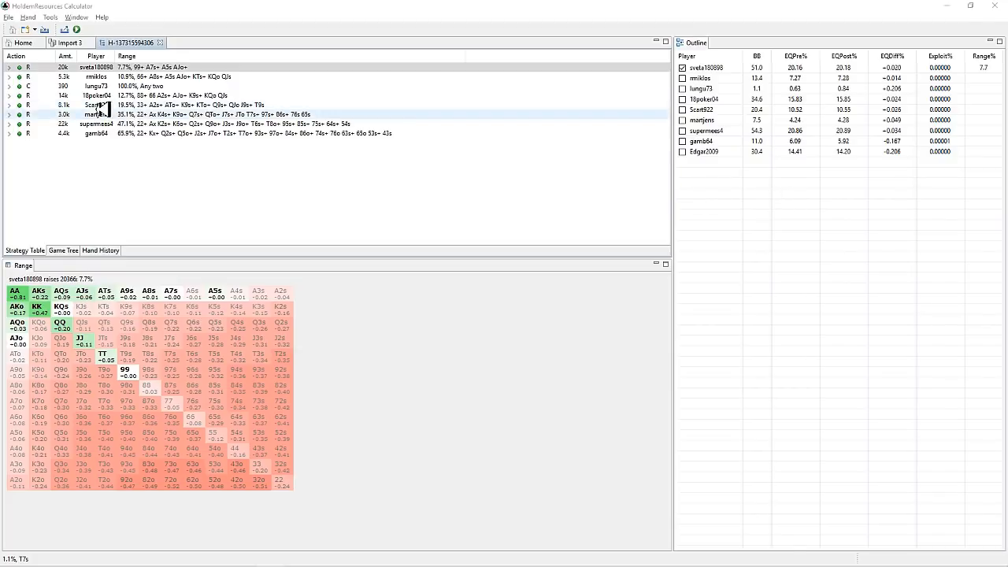
- Start an Advanced Hand setup from Home and set the BU stack to 21730
{"action": "left_click", "coordinate": [23, 42]}
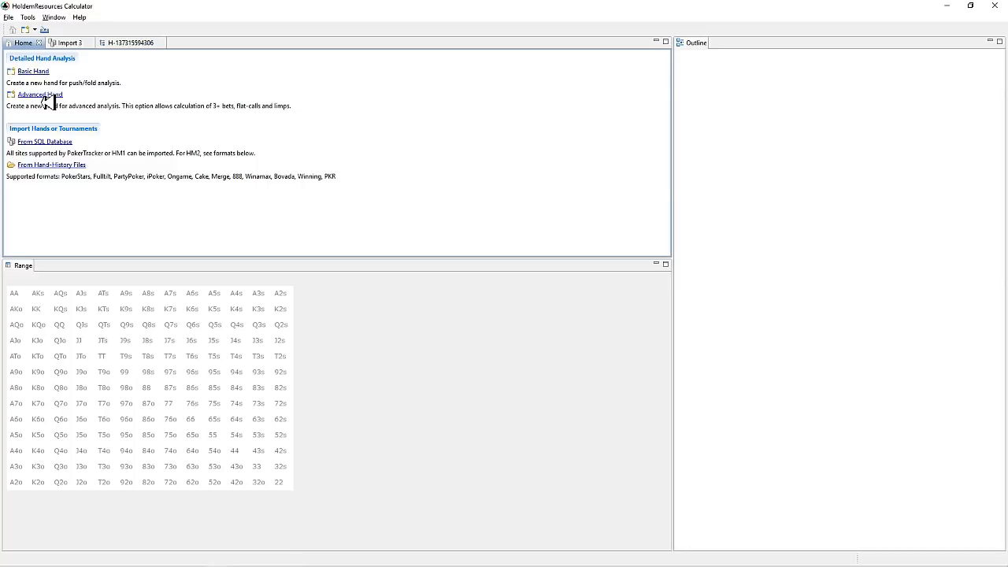
{"action": "left_click", "coordinate": [40, 95]}
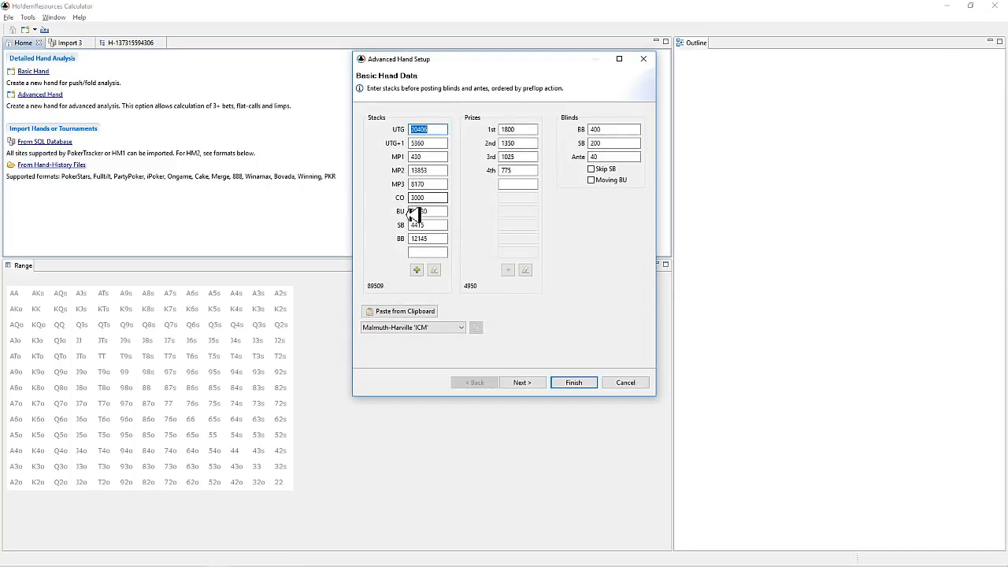
{"action": "type", "text": "21730"}
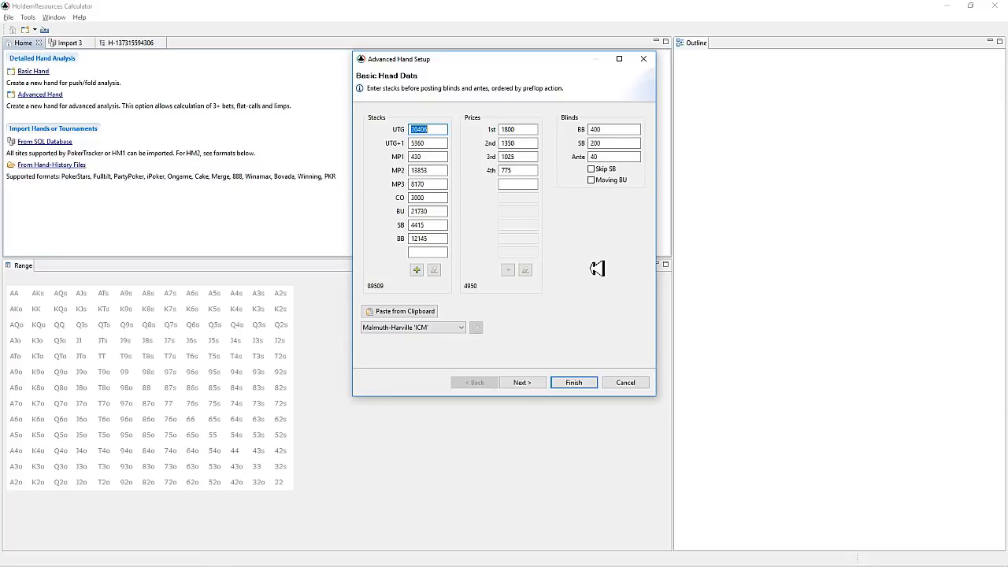
{"action": "mouse_move", "coordinate": [583, 285]}
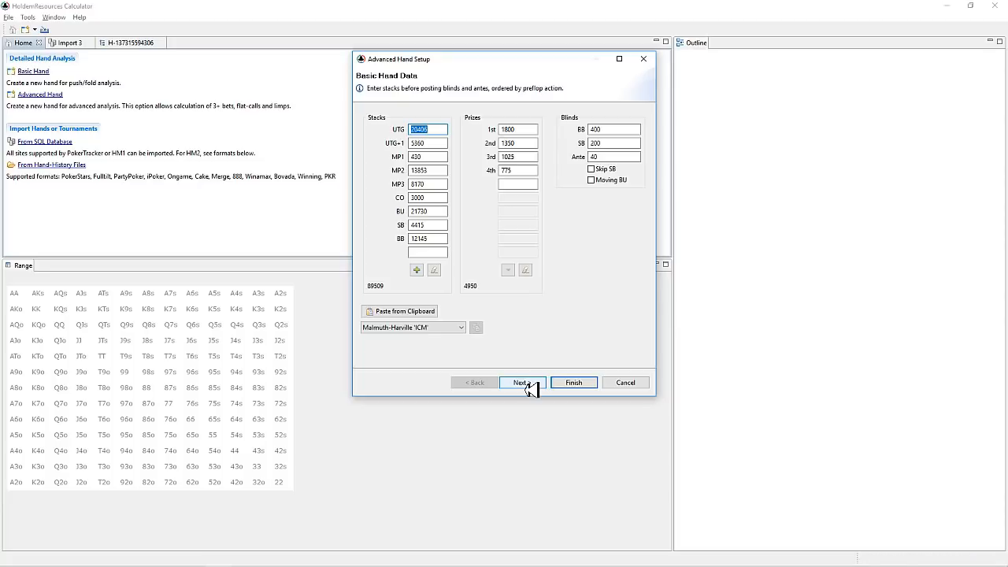
- Set a 3bb open-raise sizing, then finish the hand at the button's spot
{"action": "left_click", "coordinate": [521, 382]}
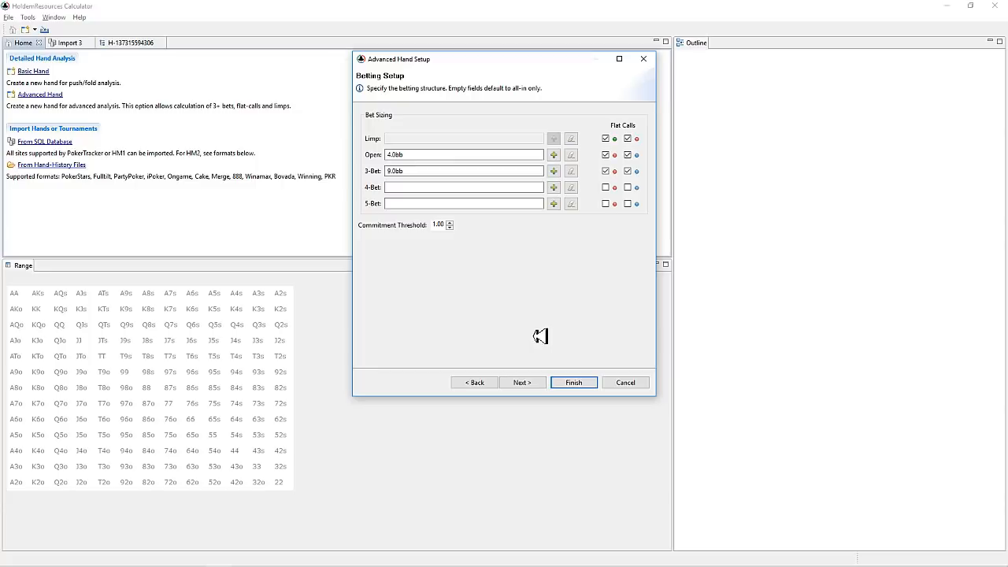
{"action": "mouse_move", "coordinate": [490, 249]}
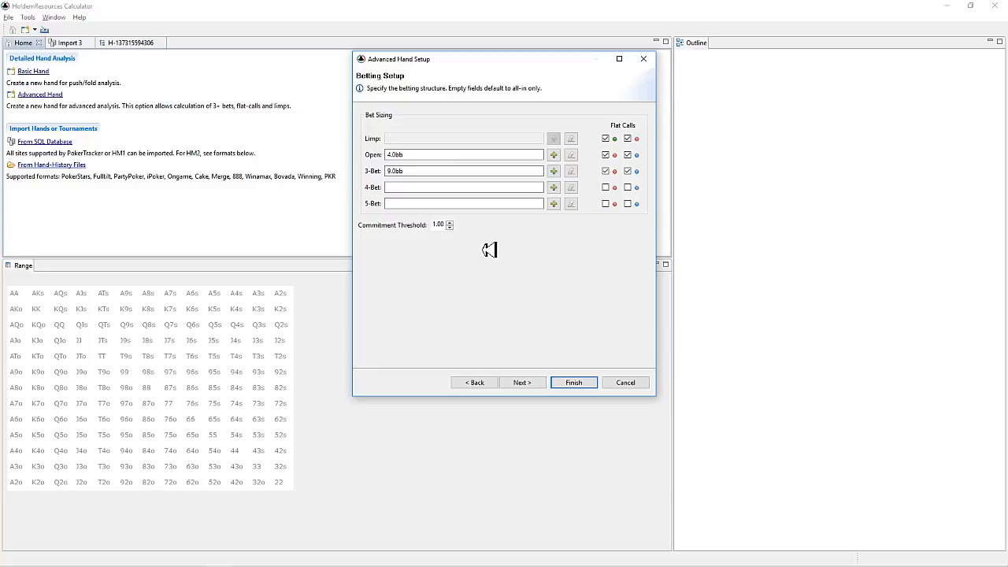
{"action": "mouse_move", "coordinate": [524, 261]}
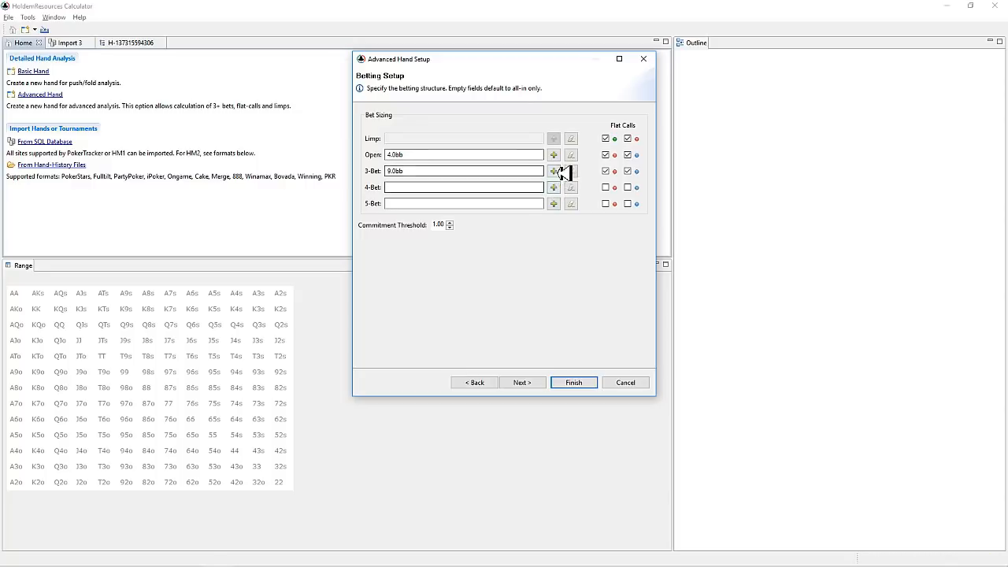
{"action": "left_click", "coordinate": [554, 171]}
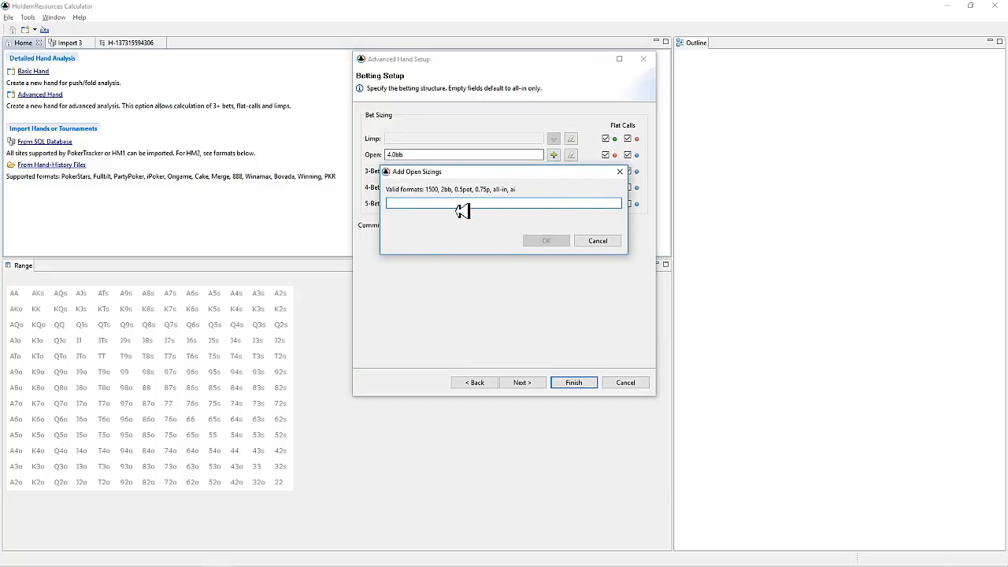
{"action": "type", "text": "2"}
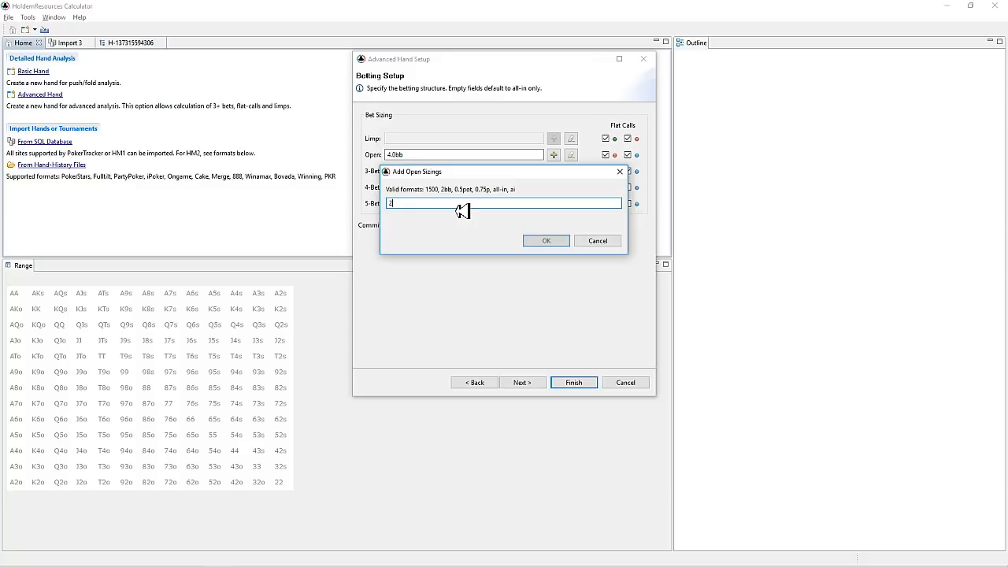
{"action": "type", "text": "bb"}
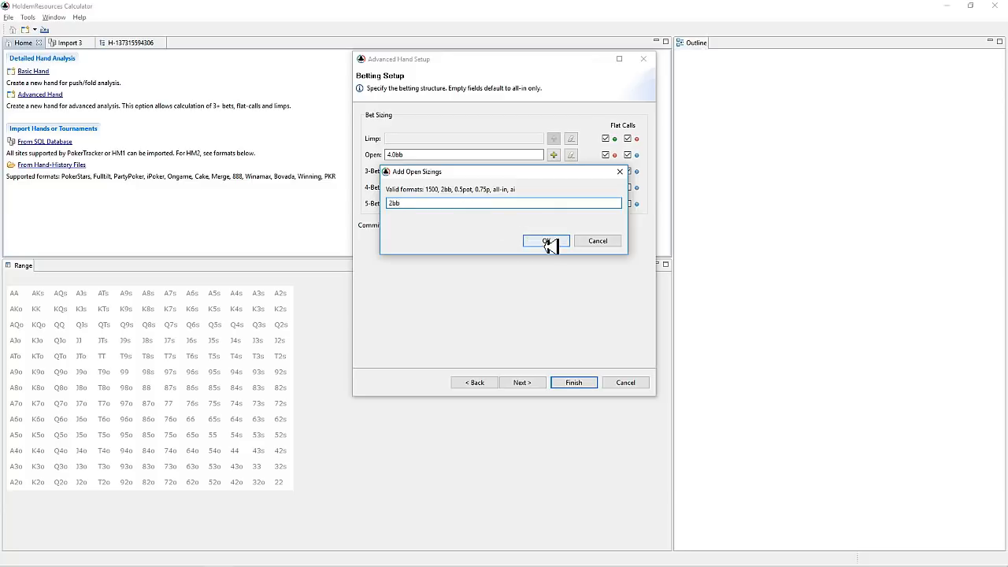
{"action": "left_click", "coordinate": [546, 240]}
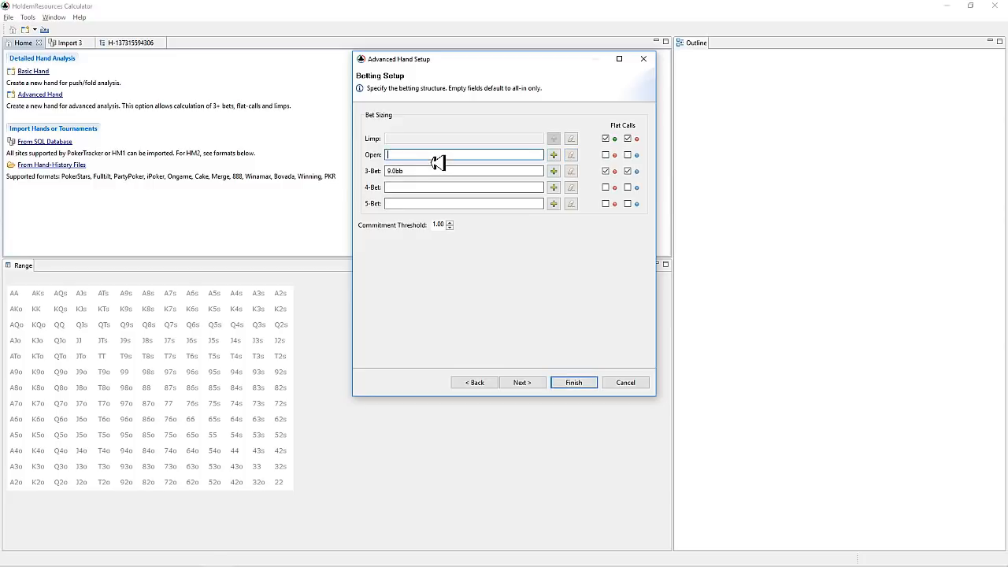
{"action": "type", "text": "3bb"}
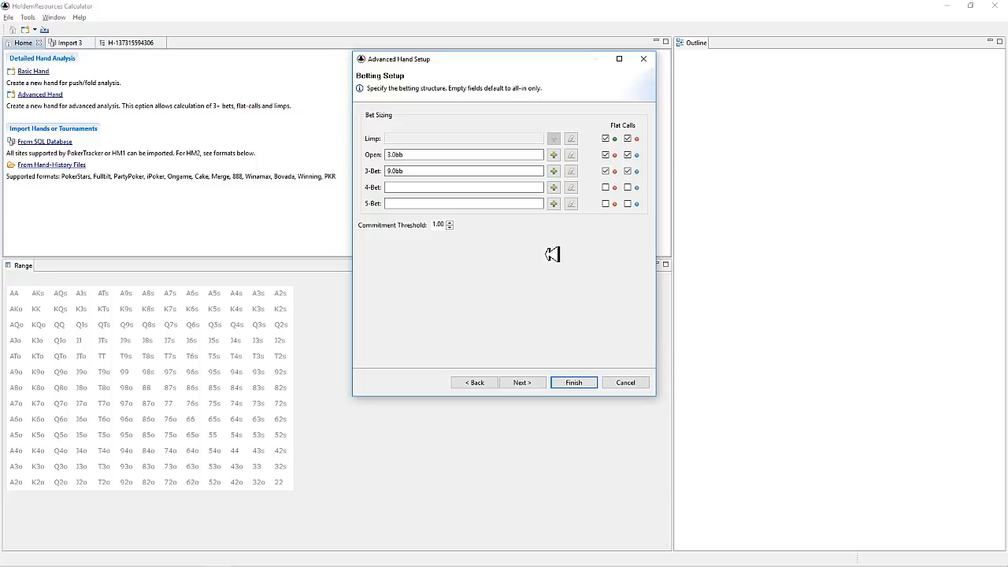
{"action": "mouse_move", "coordinate": [557, 284]}
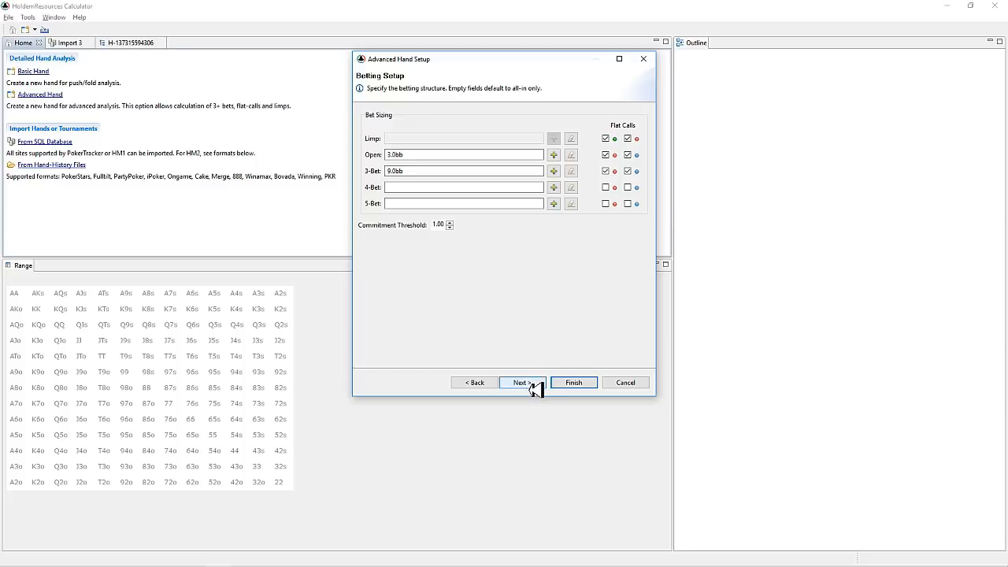
{"action": "left_click", "coordinate": [522, 382]}
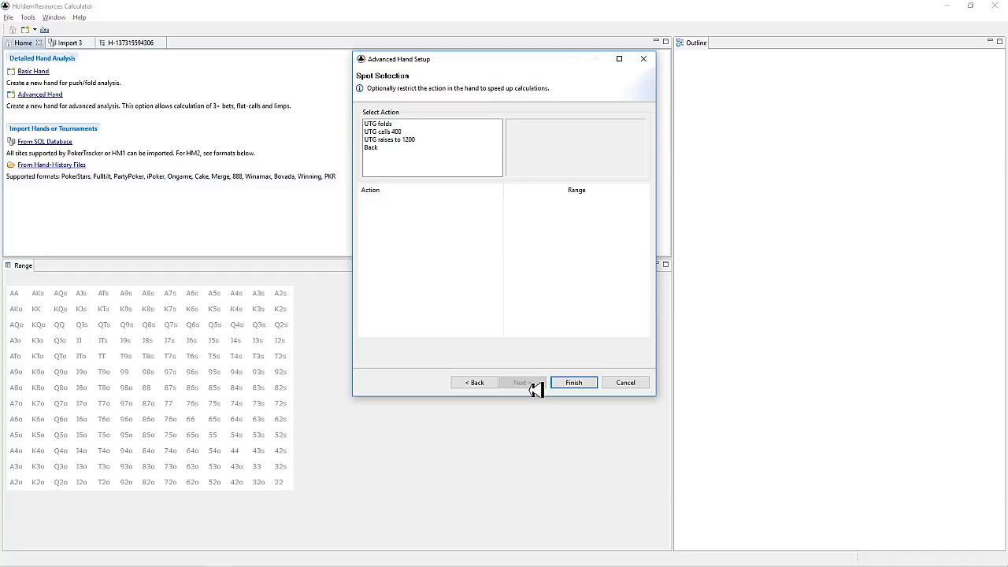
{"action": "mouse_move", "coordinate": [517, 293]}
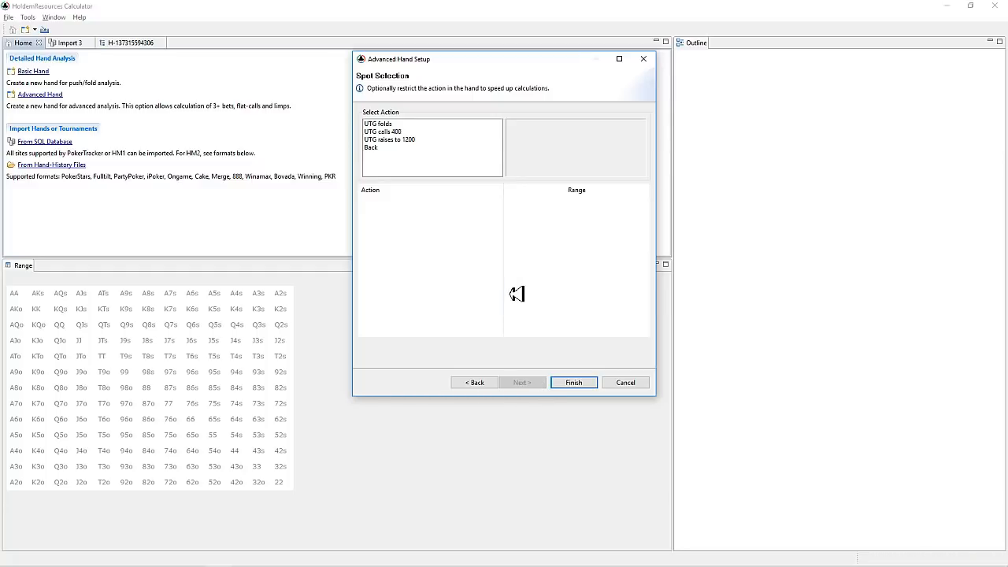
{"action": "mouse_move", "coordinate": [507, 277]}
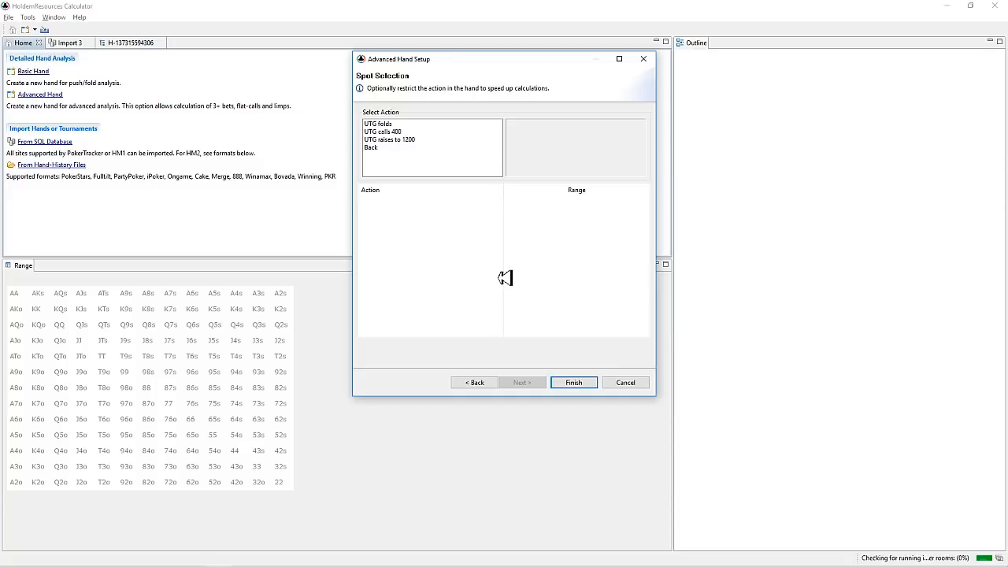
{"action": "mouse_move", "coordinate": [398, 137]}
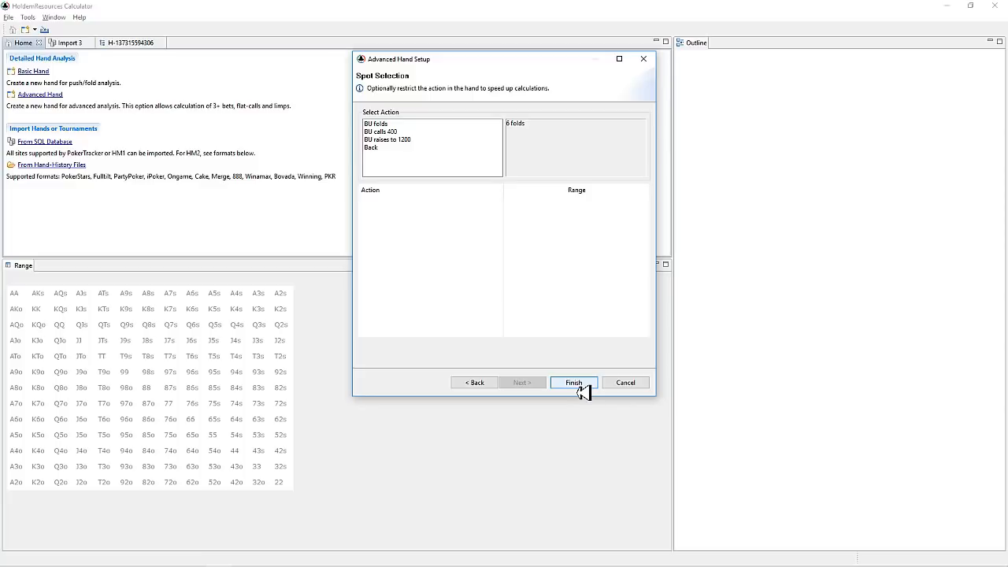
{"action": "left_click", "coordinate": [574, 382]}
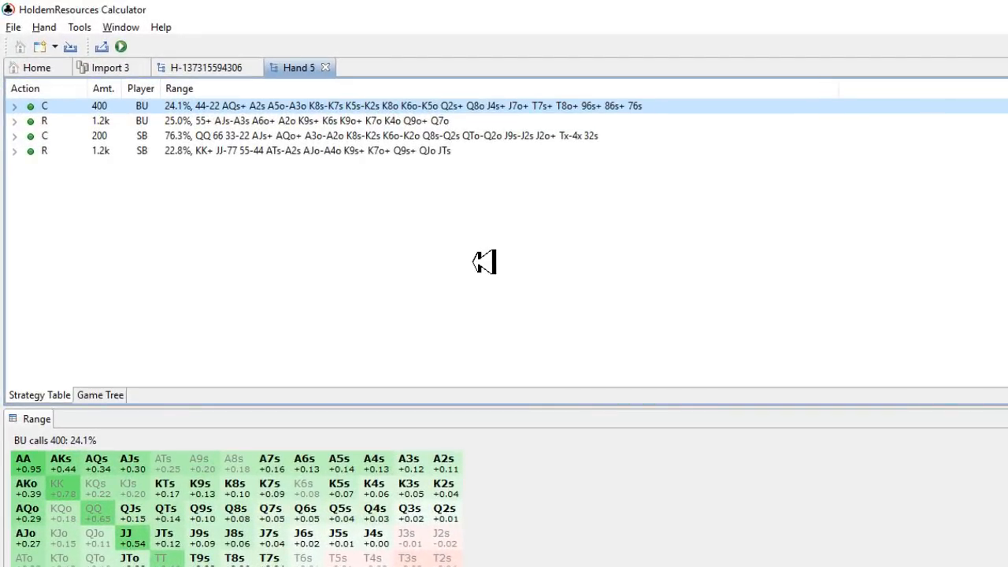
{"action": "mouse_move", "coordinate": [337, 214]}
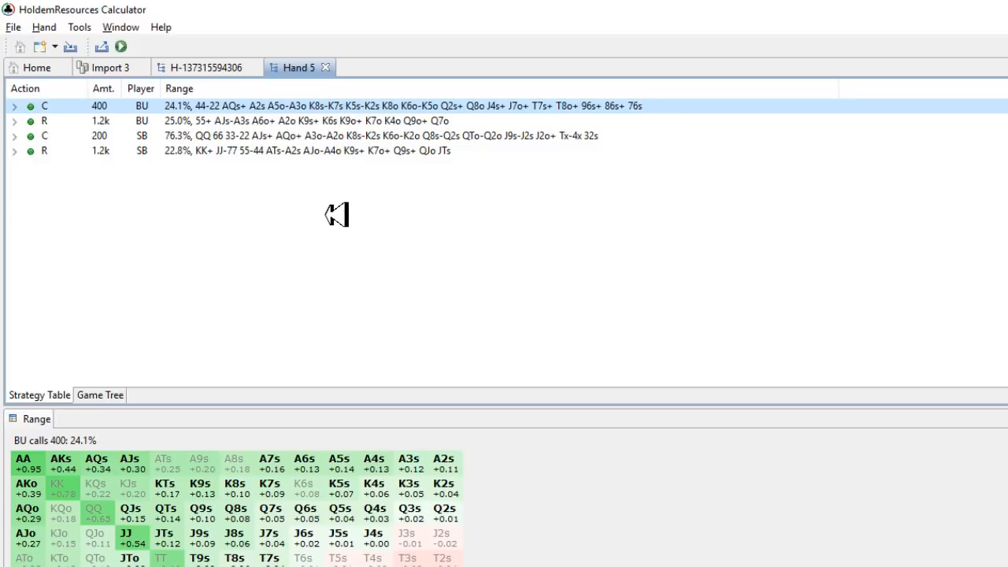
{"action": "mouse_move", "coordinate": [264, 122]}
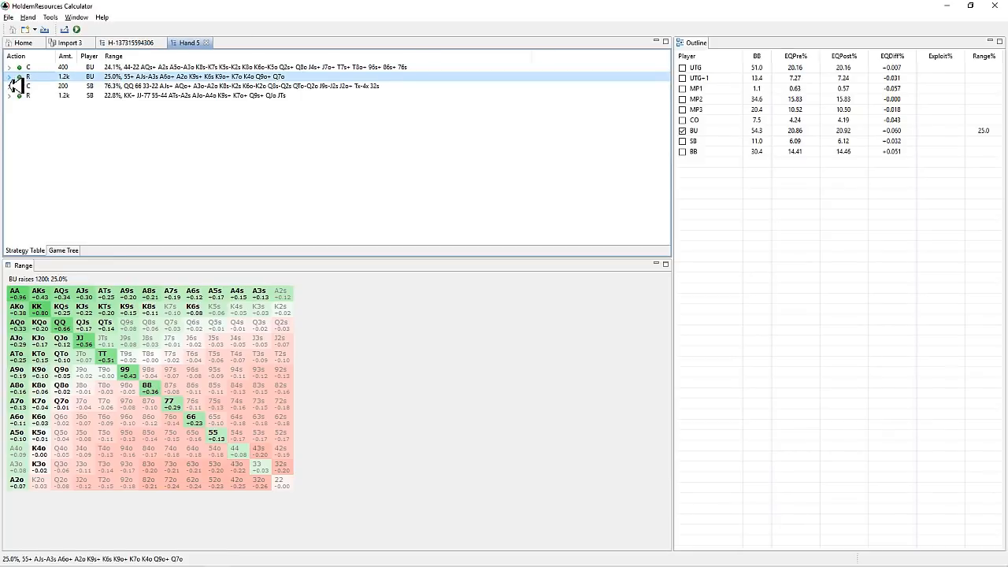
- Expand the BU R 1.2k node to show the small blind's responses
{"action": "left_click", "coordinate": [9, 76]}
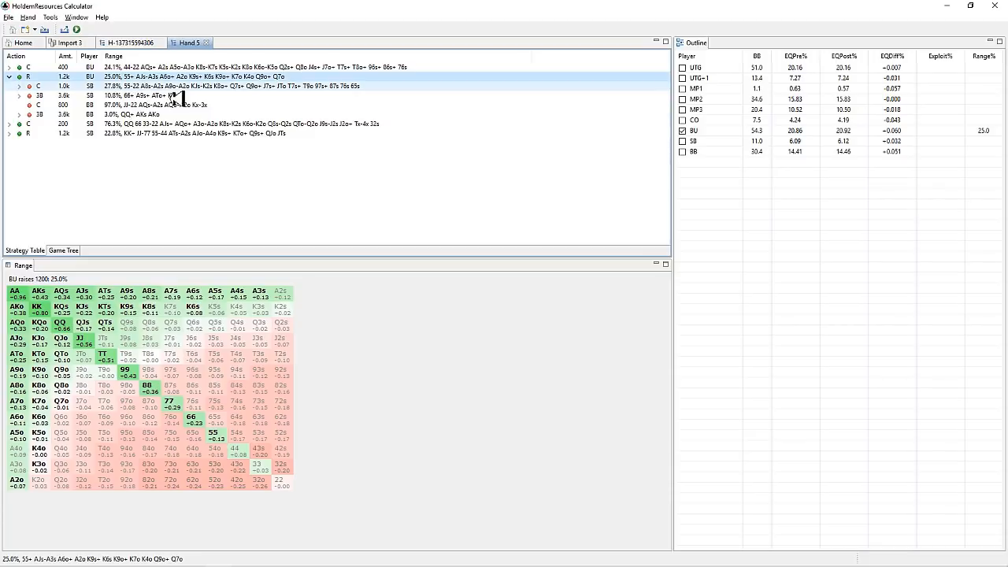
- View the BB 3-bet ranges versus the button and after SB C 1.0k, then return Home
{"action": "left_click", "coordinate": [38, 86]}
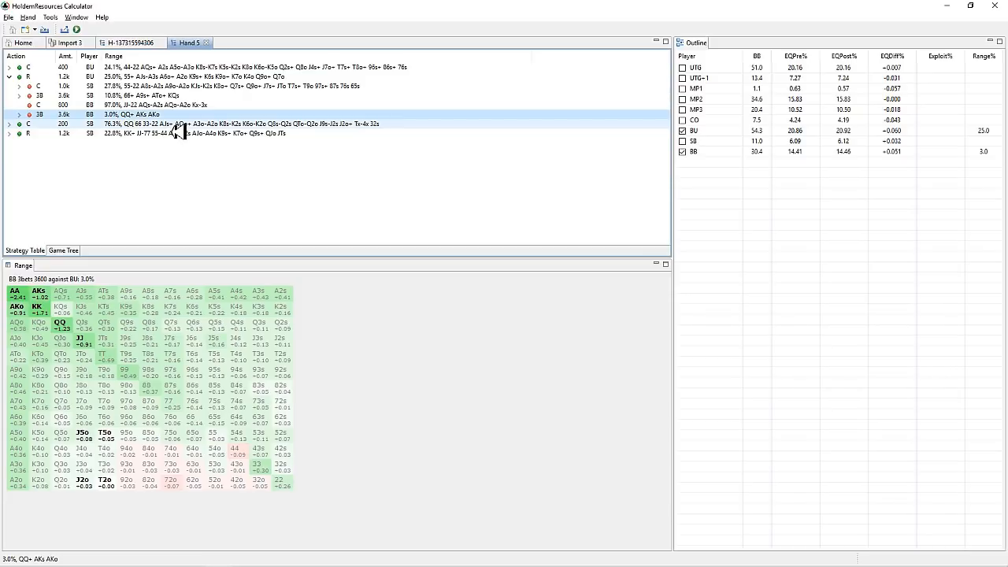
{"action": "left_click", "coordinate": [28, 85]}
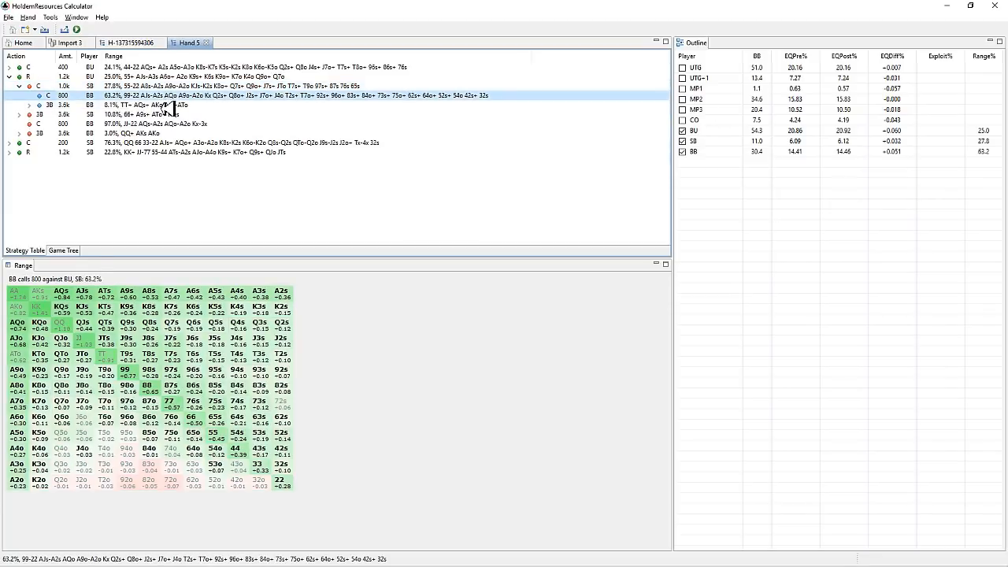
{"action": "left_click", "coordinate": [158, 104]}
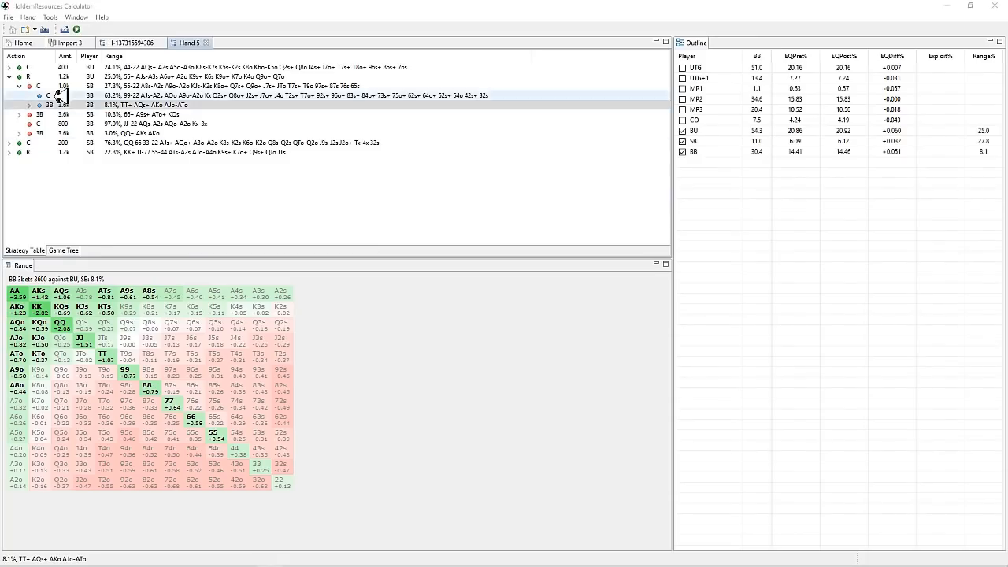
{"action": "left_click", "coordinate": [23, 42]}
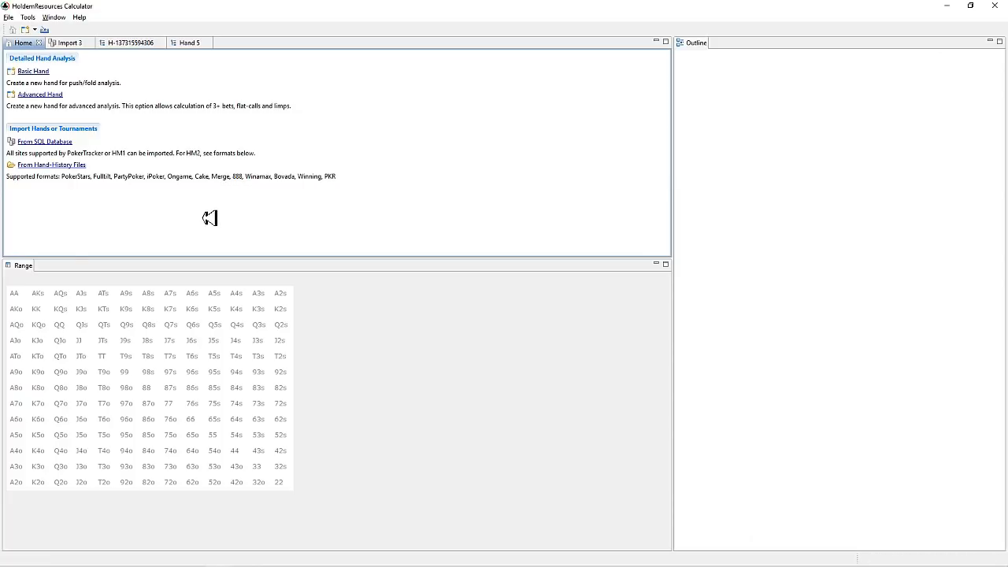
{"action": "mouse_move", "coordinate": [174, 184]}
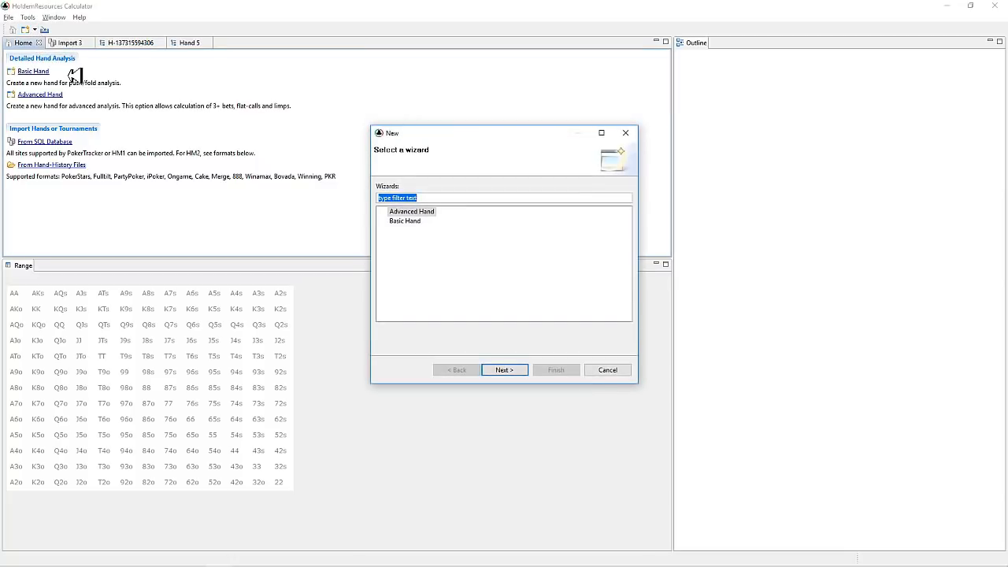
{"action": "mouse_move", "coordinate": [464, 276]}
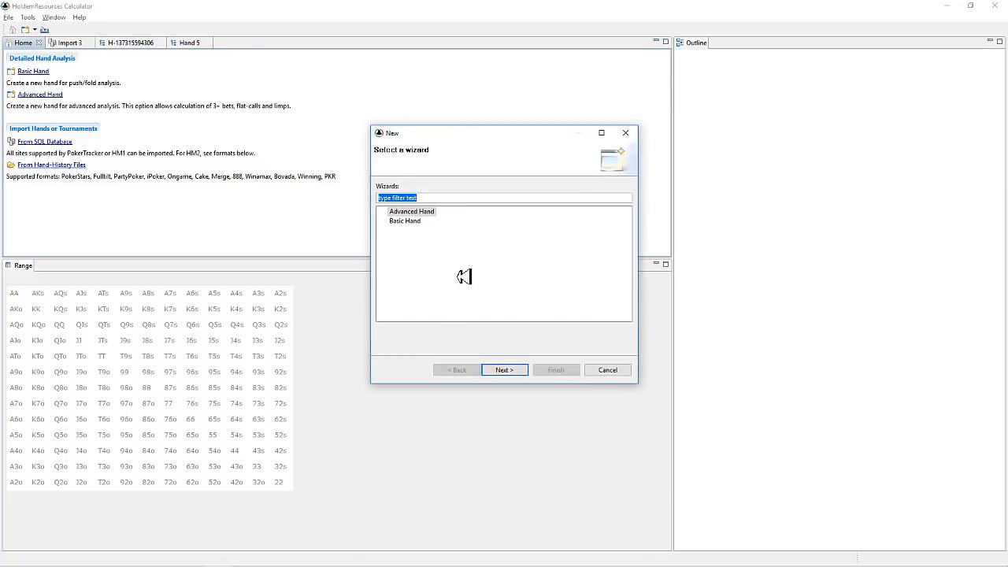
{"action": "left_click", "coordinate": [607, 370]}
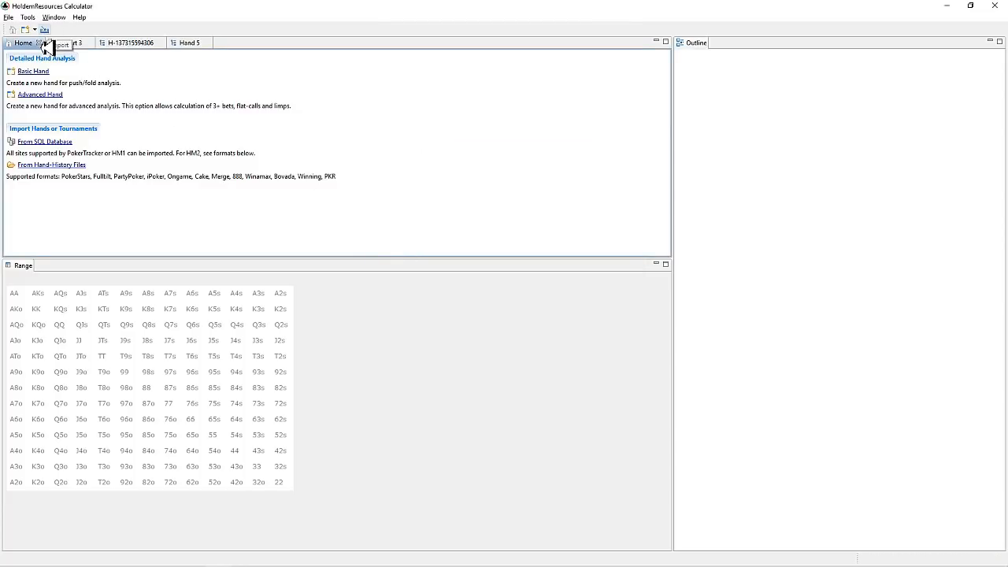
{"action": "left_click", "coordinate": [8, 16]}
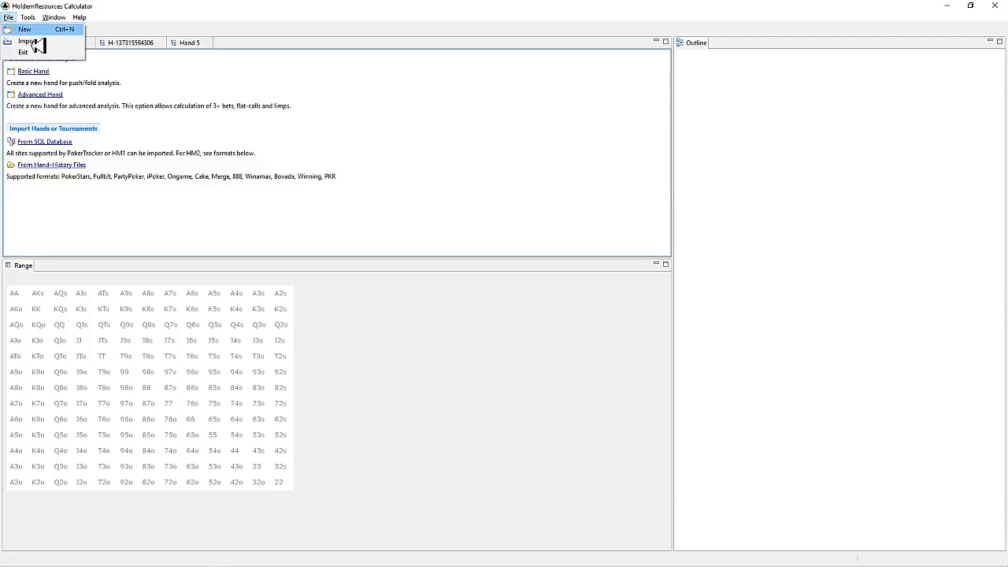
{"action": "left_click", "coordinate": [53, 17]}
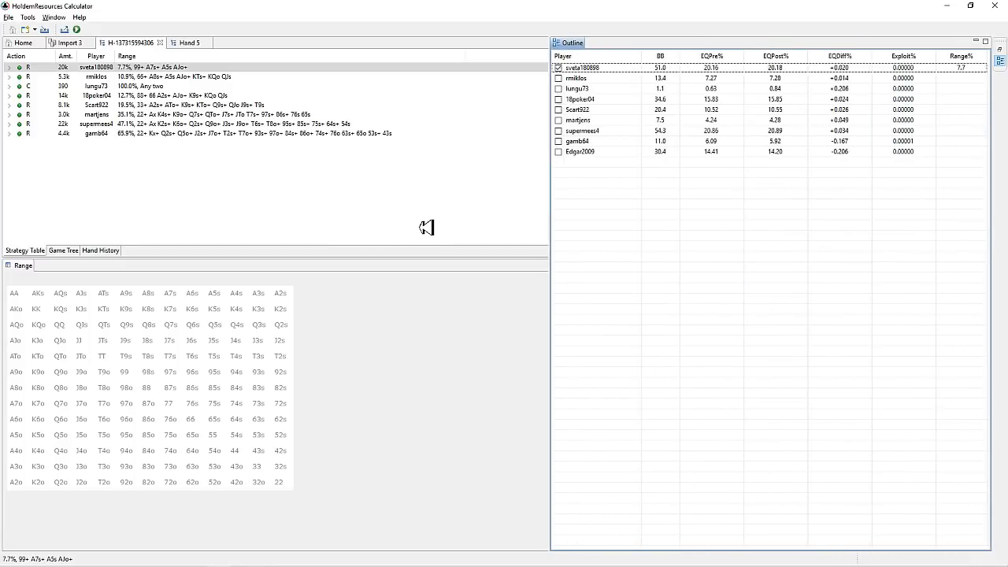
{"action": "mouse_move", "coordinate": [391, 212]}
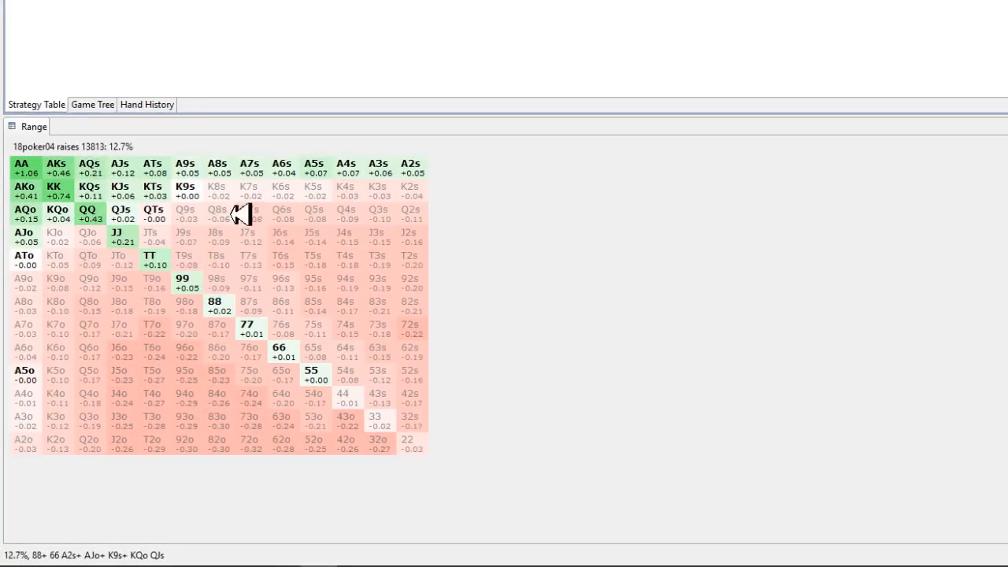
{"action": "mouse_move", "coordinate": [296, 224]}
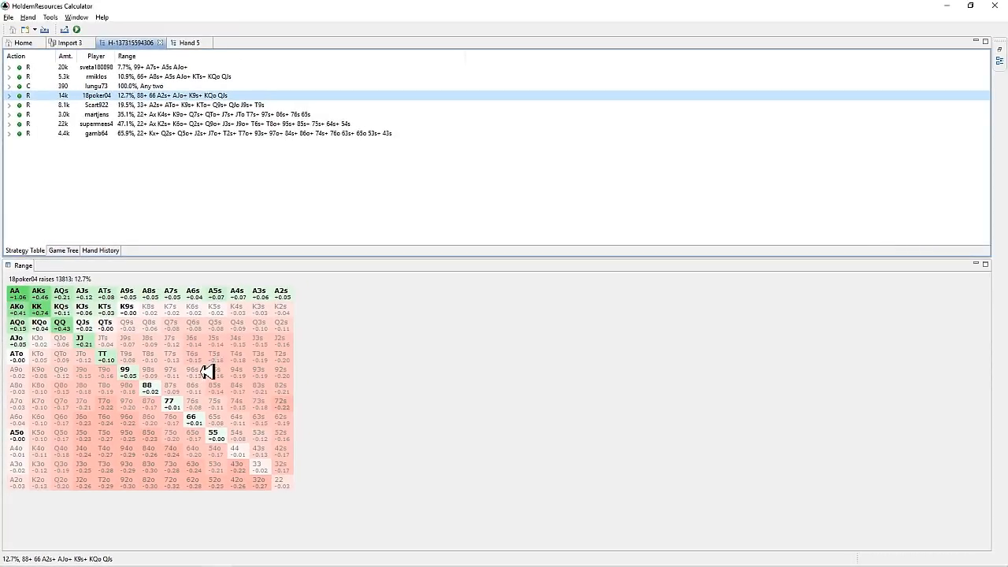
{"action": "mouse_move", "coordinate": [282, 425]}
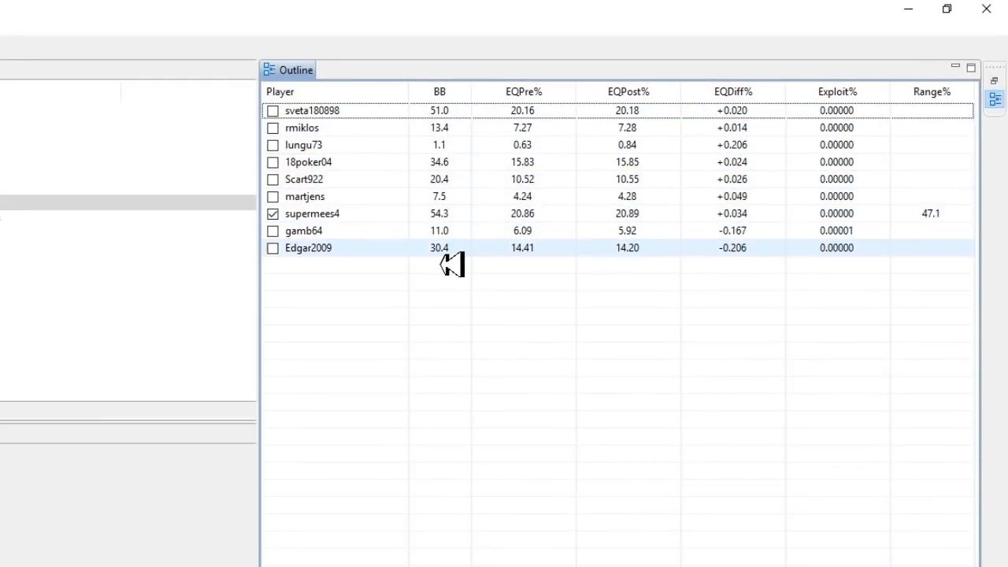
{"action": "mouse_move", "coordinate": [444, 252]}
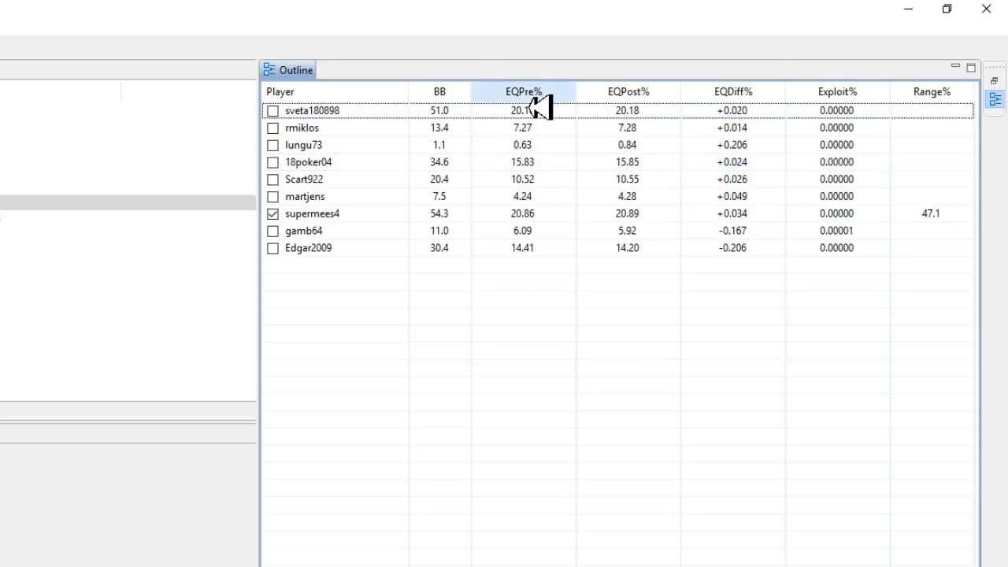
- Expand martjens's R 3.0k shove to reveal Edgar2009's 30.8% calling range
{"action": "left_click", "coordinate": [627, 91]}
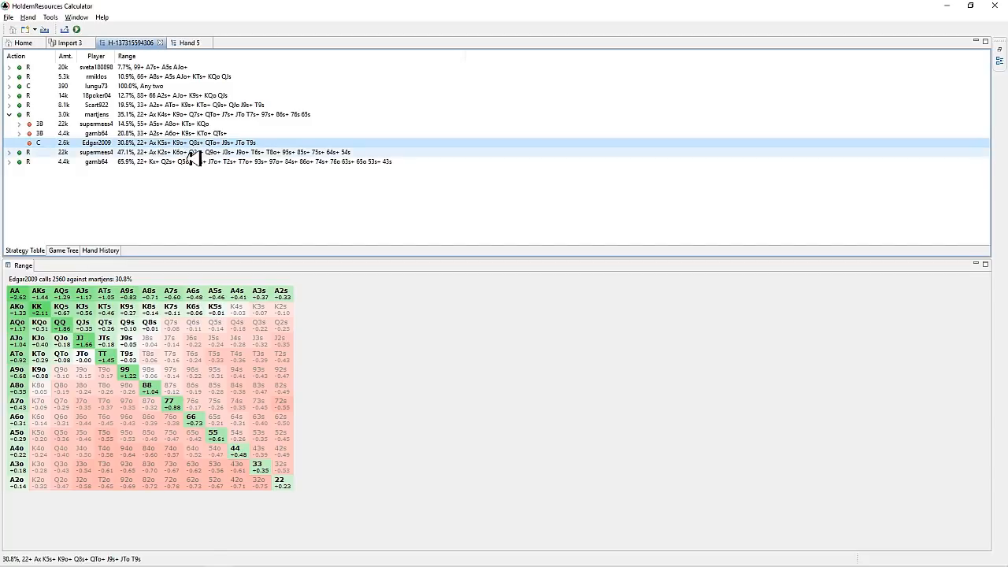
{"action": "left_click", "coordinate": [96, 114]}
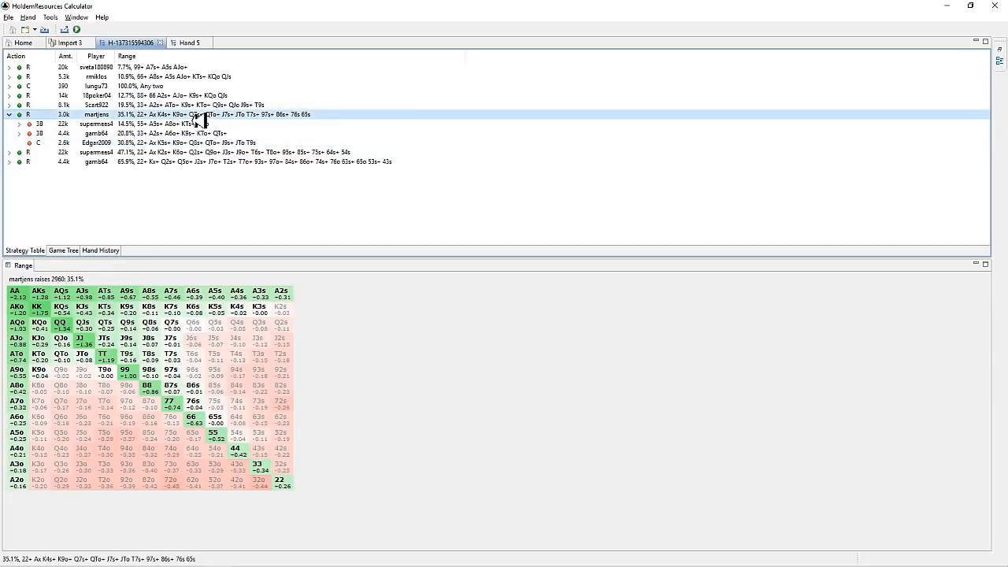
{"action": "right_click", "coordinate": [197, 118]}
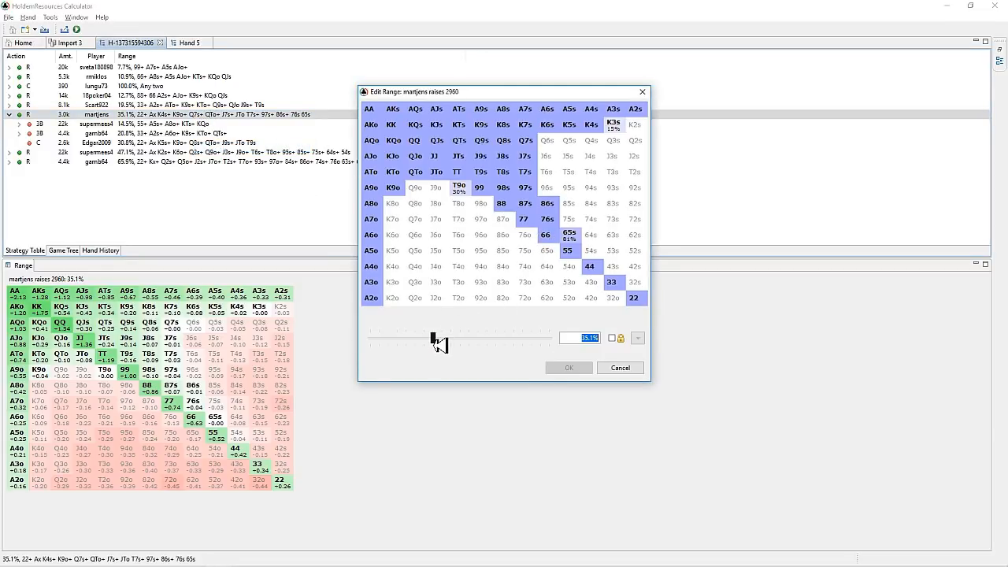
{"action": "left_click_drag", "start_coordinate": [431, 337], "coordinate": [416, 338]}
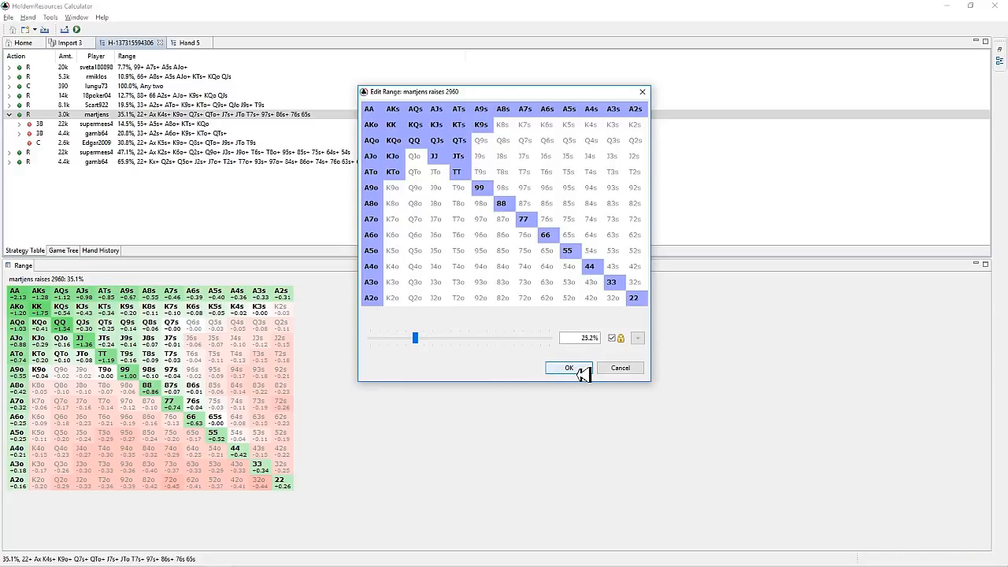
{"action": "left_click", "coordinate": [569, 367]}
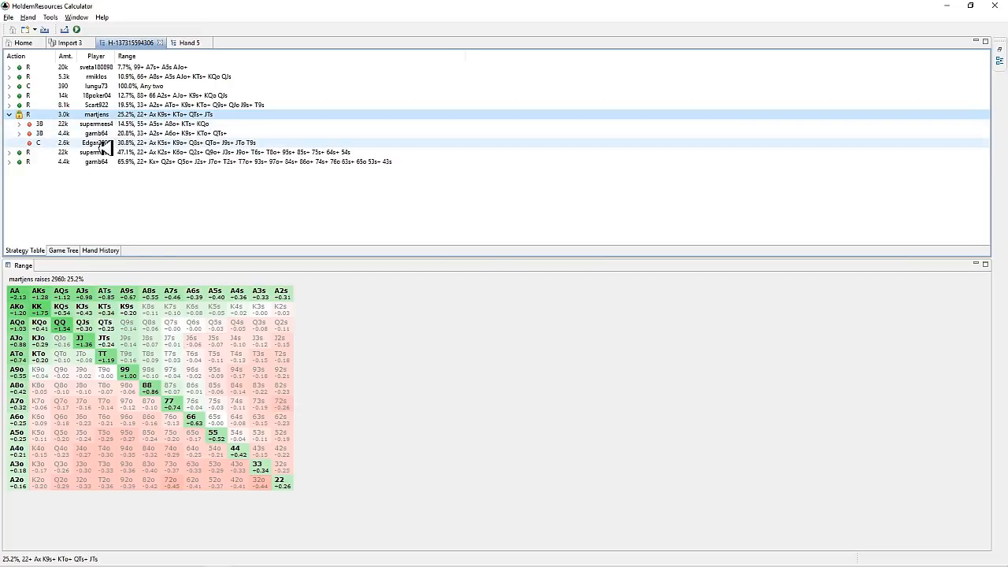
{"action": "left_click", "coordinate": [96, 142]}
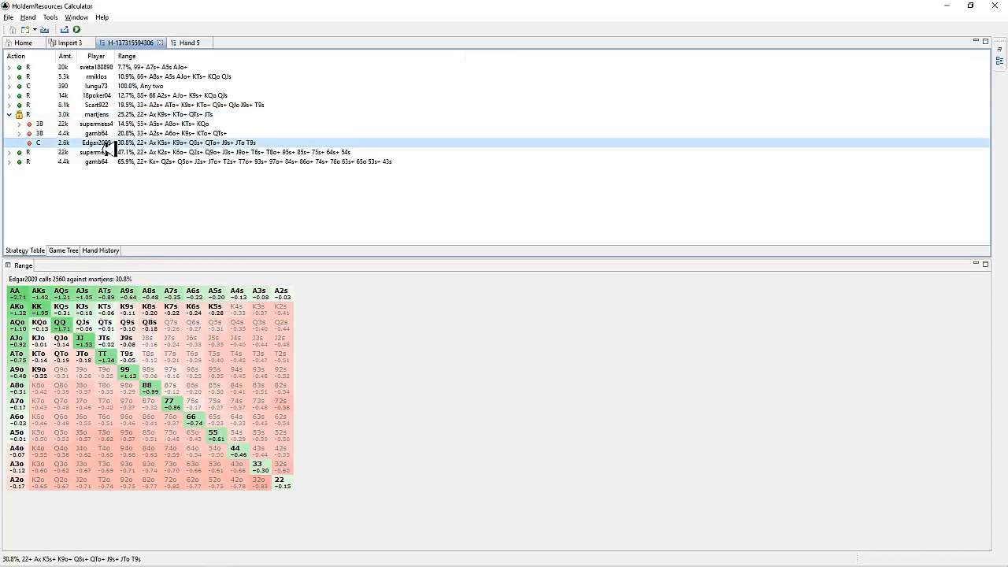
{"action": "right_click", "coordinate": [110, 143]}
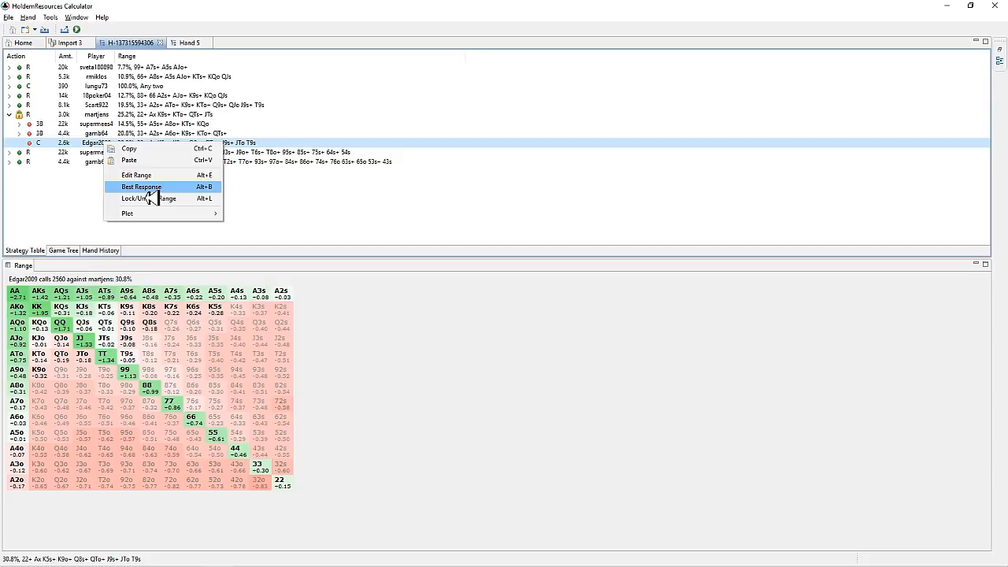
{"action": "left_click", "coordinate": [141, 187]}
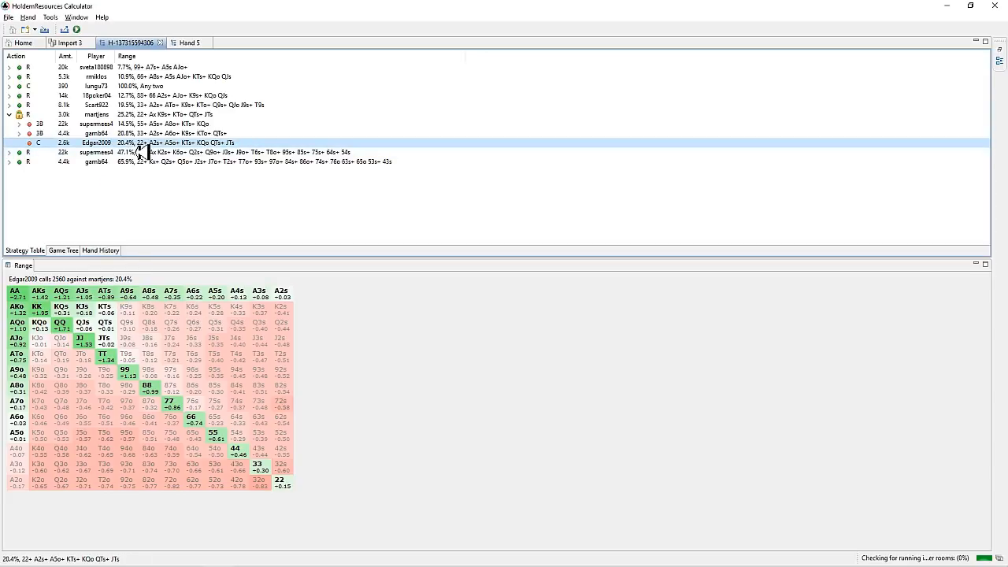
{"action": "mouse_move", "coordinate": [176, 415]}
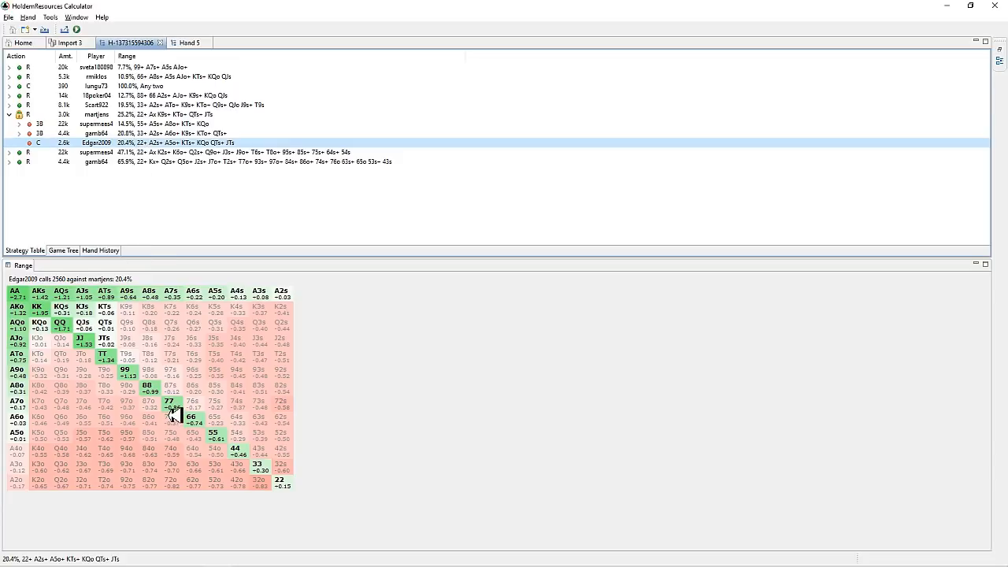
{"action": "mouse_move", "coordinate": [215, 447]}
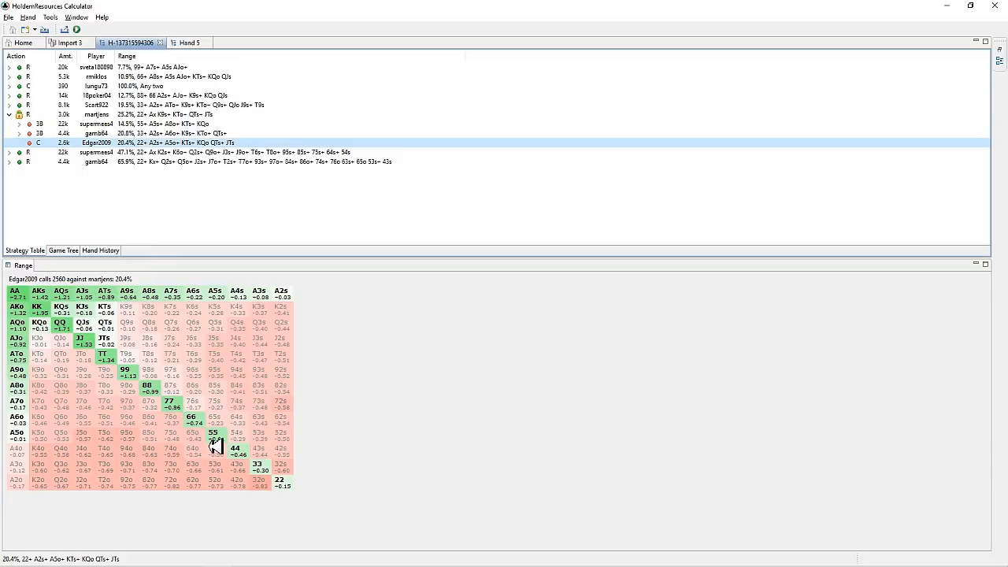